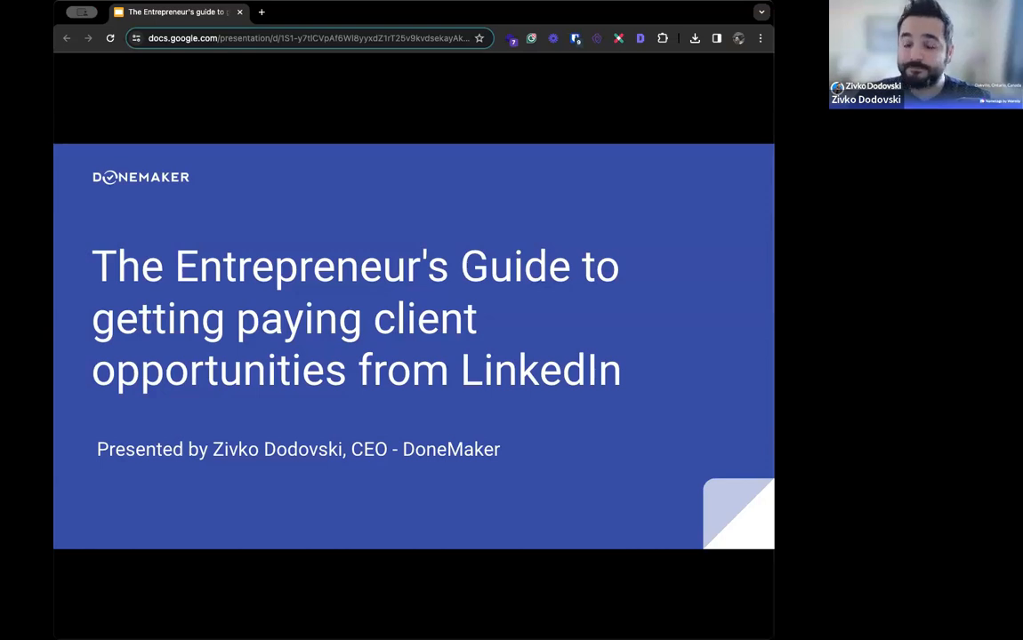
pyautogui.moveTo(285, 178)
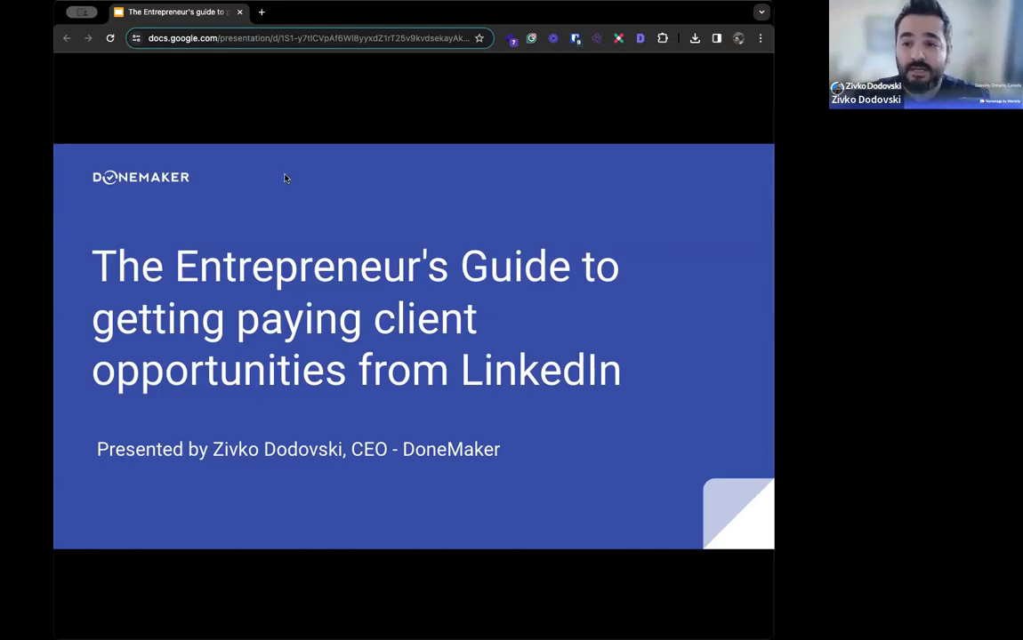
pyautogui.moveTo(372, 231)
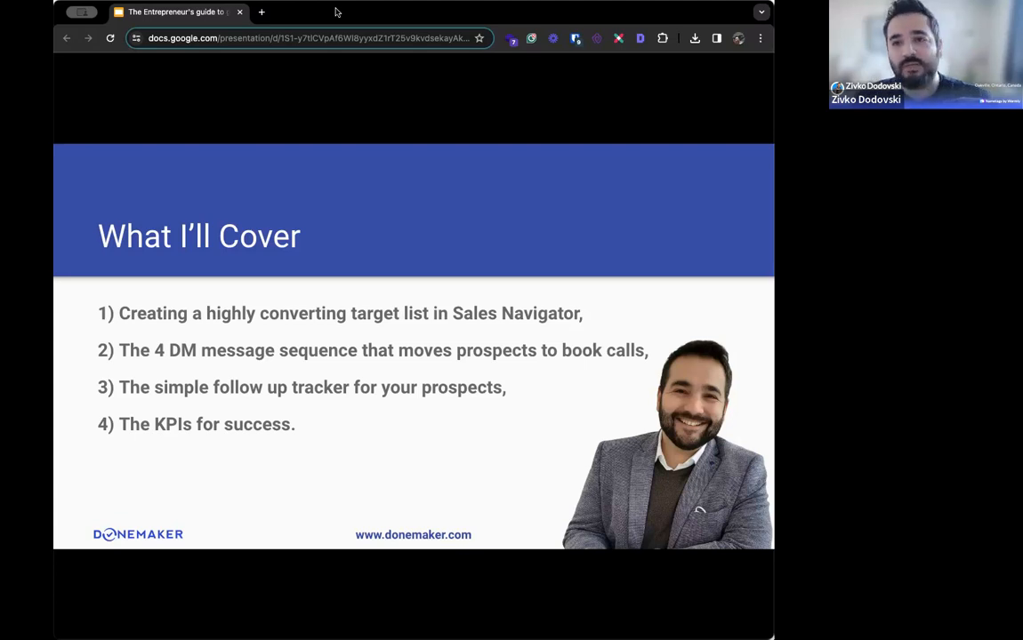
# Step: Advance the deck to the You Will Gain Today slide
pyautogui.press('Right')
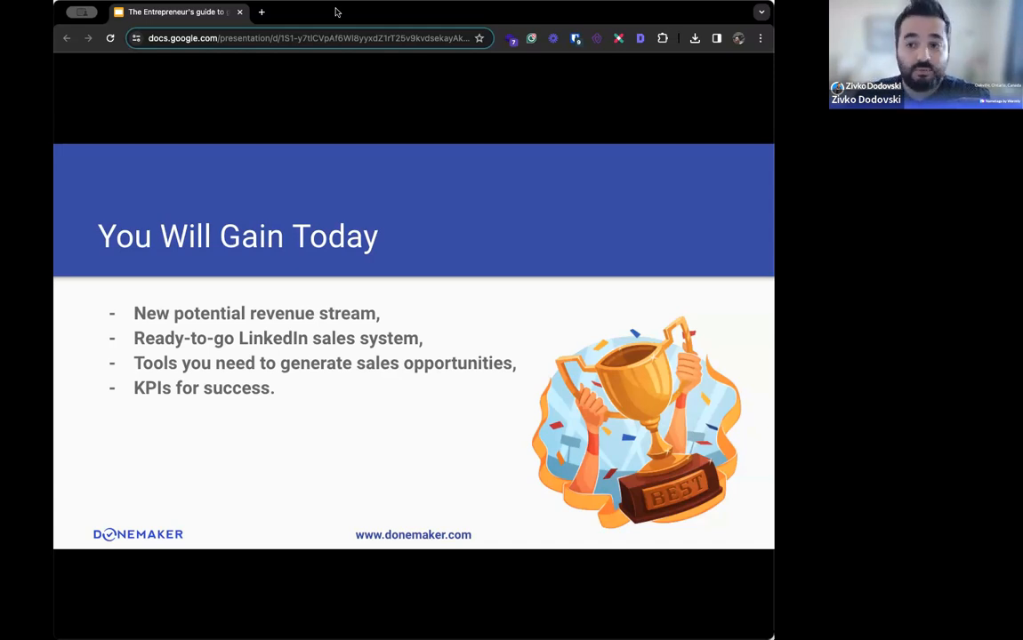
# Step: Advance the deck to The Sales Navigator Target List slide with its core filters
pyautogui.press('Right')
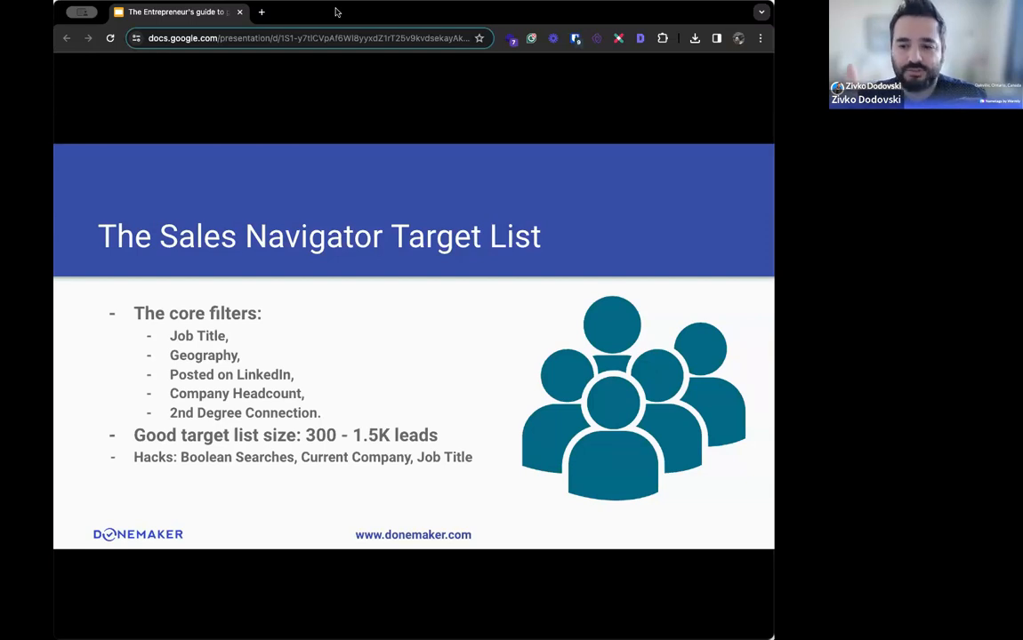
pyautogui.moveTo(297, 473)
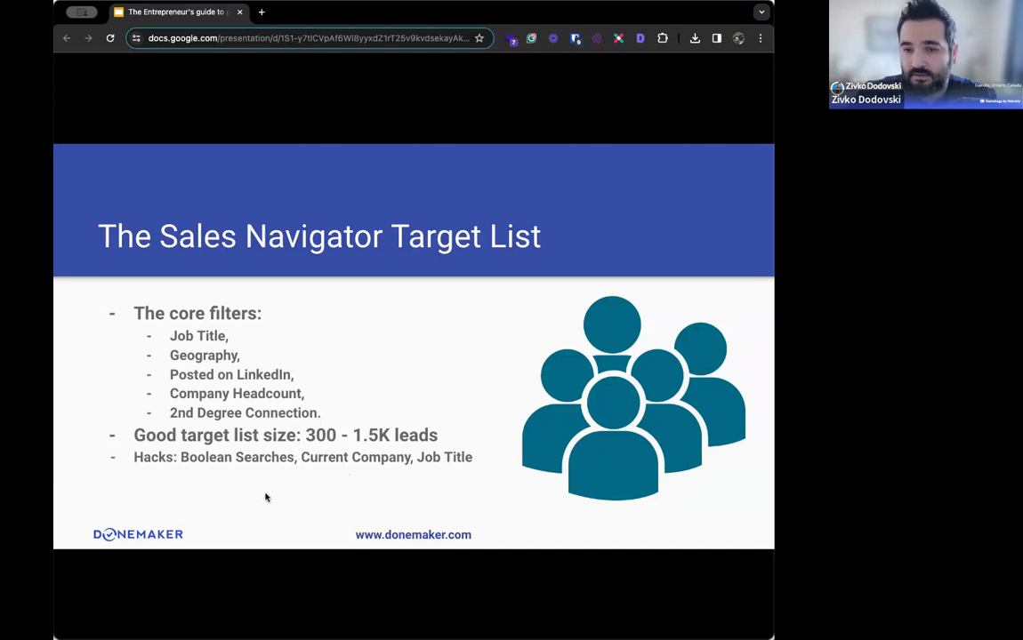
# Step: Bring up the Canada, 2nd-degree Sales Navigator lead search and reach the Industry filter
pyautogui.click(116, 10)
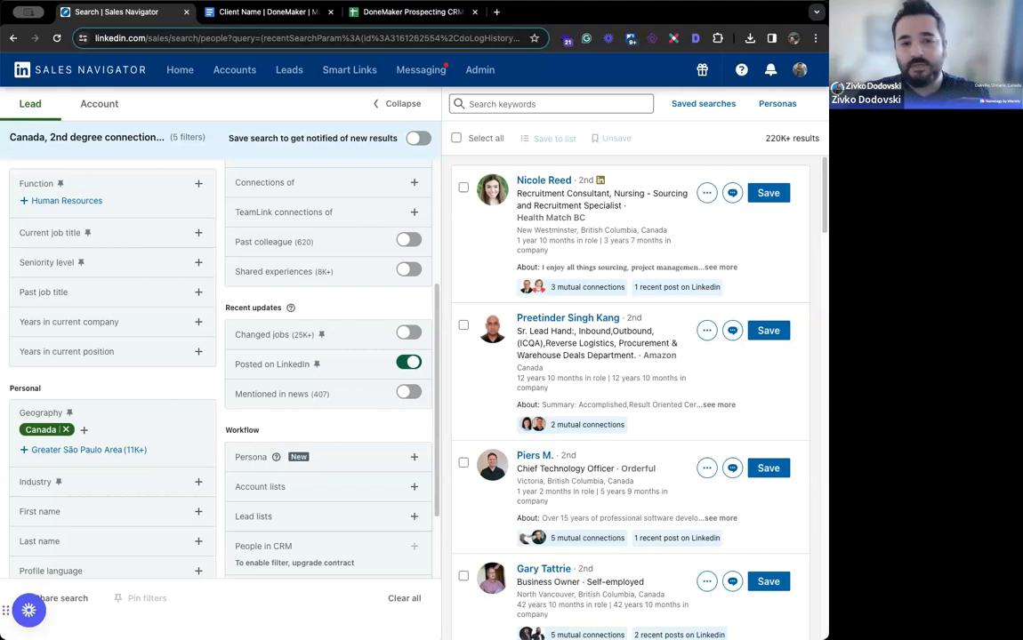
pyautogui.moveTo(634, 28)
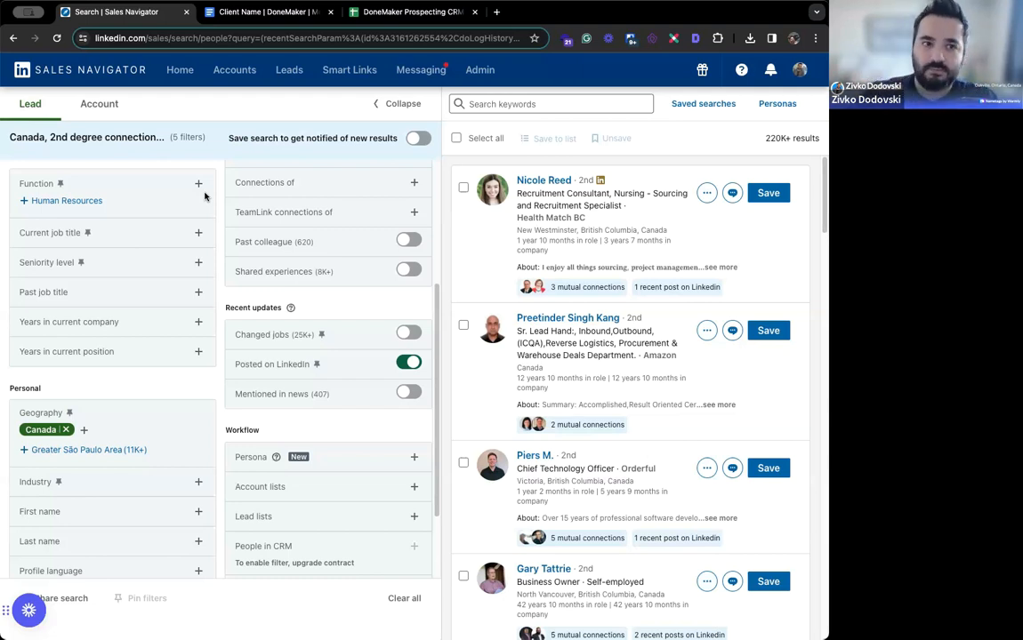
pyautogui.scroll(-3)
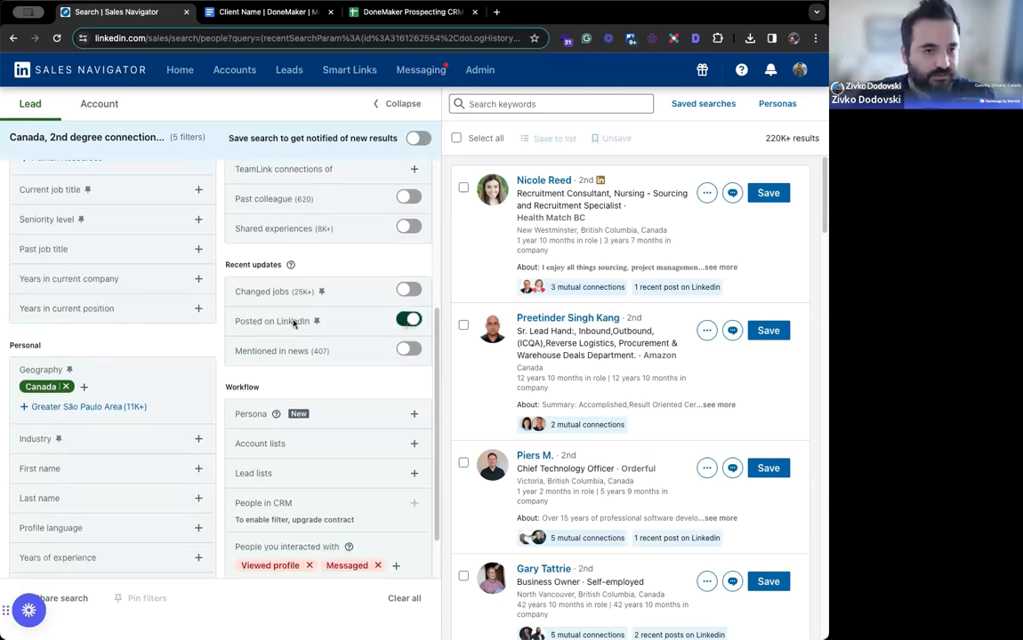
pyautogui.scroll(-3)
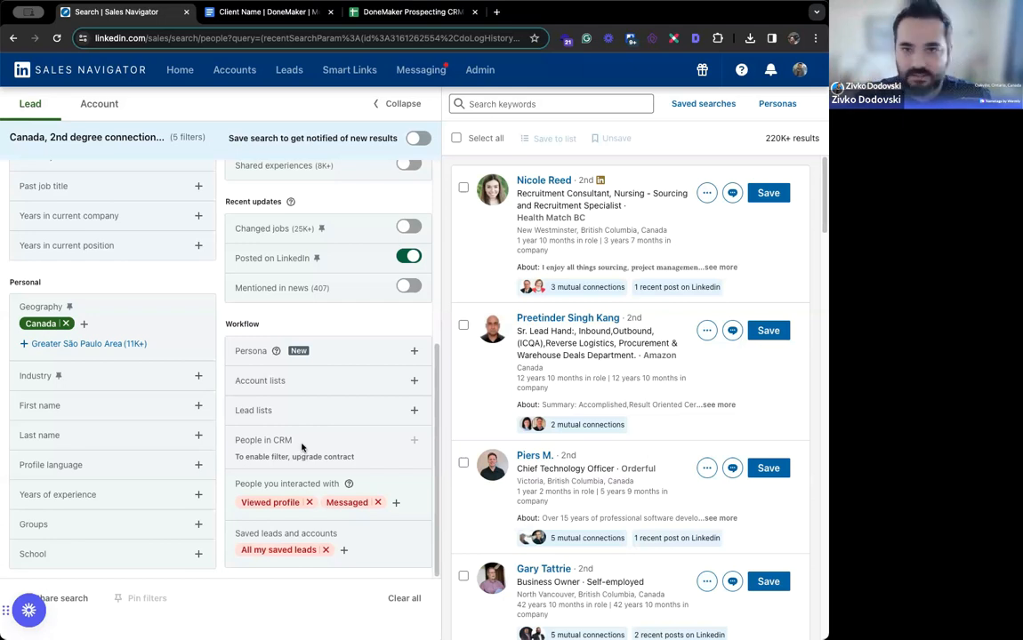
pyautogui.moveTo(68, 367)
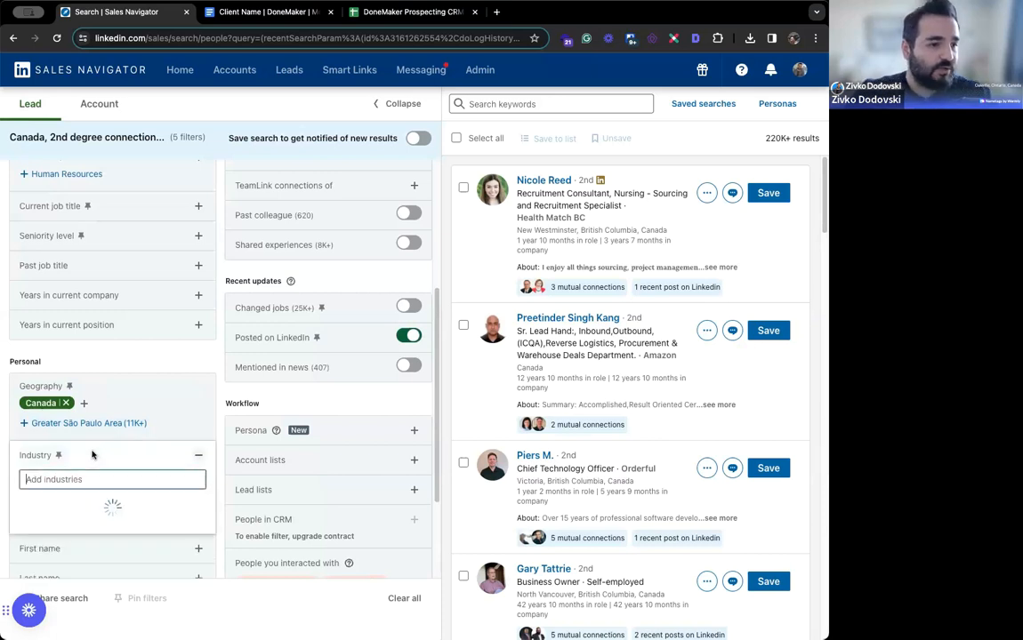
# Step: Include Accounting and Financial Services as industry filters, narrowing to about 29K leads
pyautogui.write('accou')
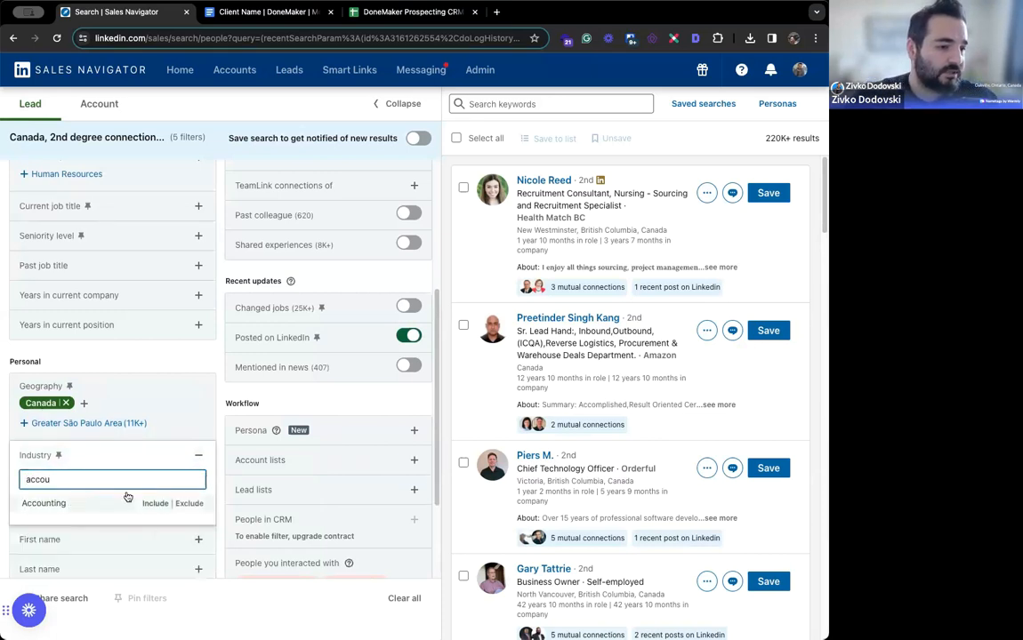
pyautogui.click(43, 502)
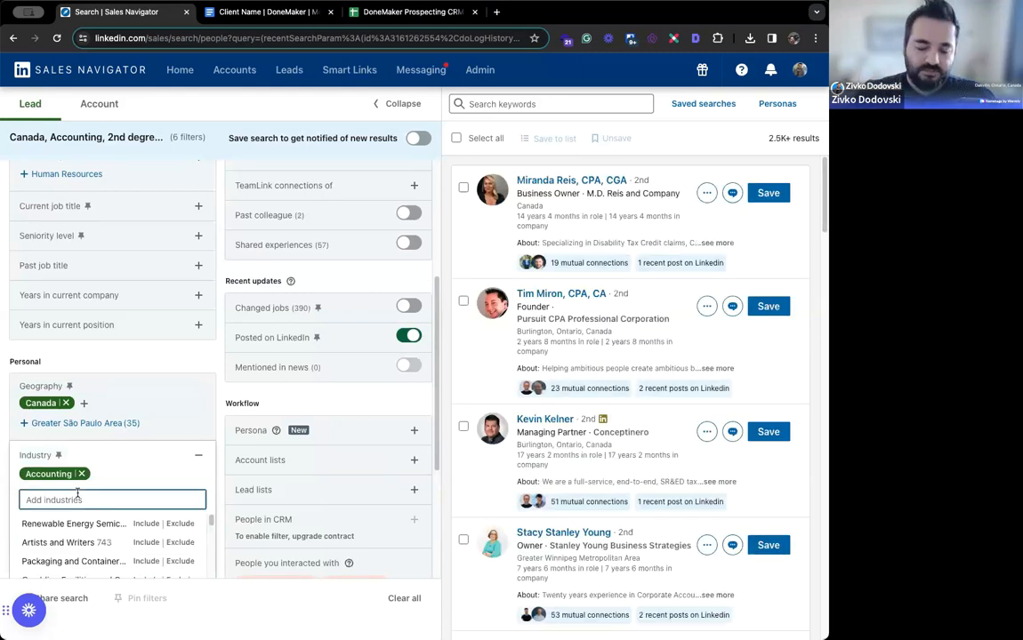
pyautogui.write('fin')
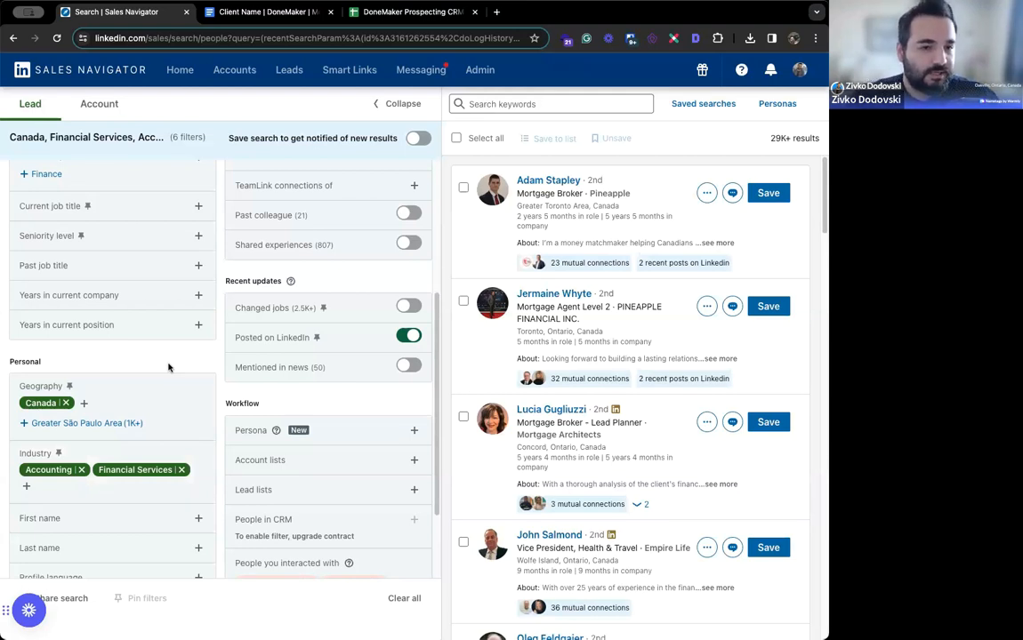
pyautogui.moveTo(103, 498)
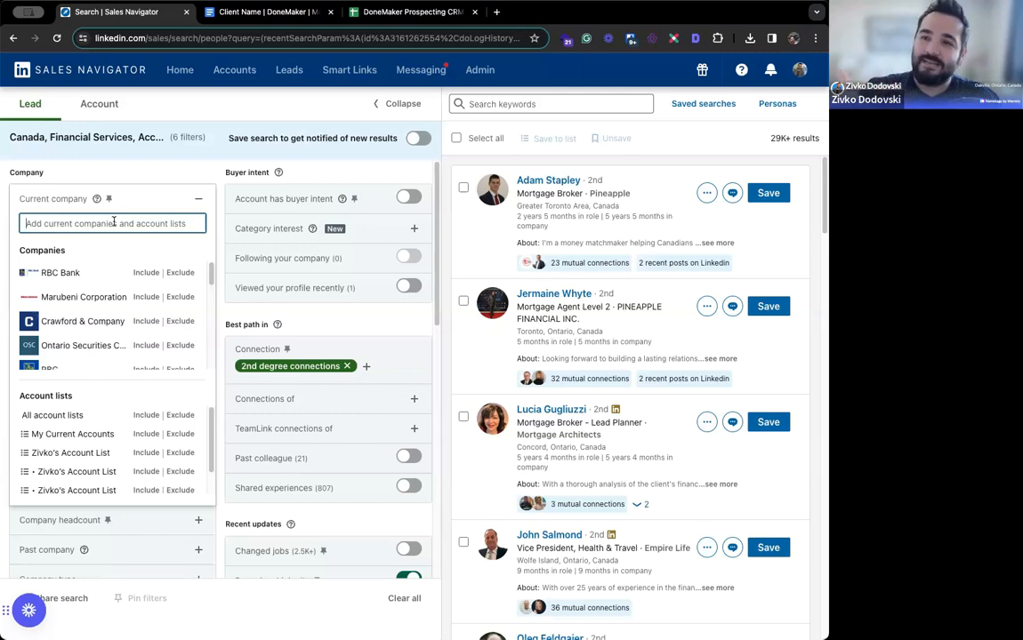
# Step: Add current-company keywords accounting, tax, bookkeeping, cpa and accountant, leaving 459 results
pyautogui.write('acc')
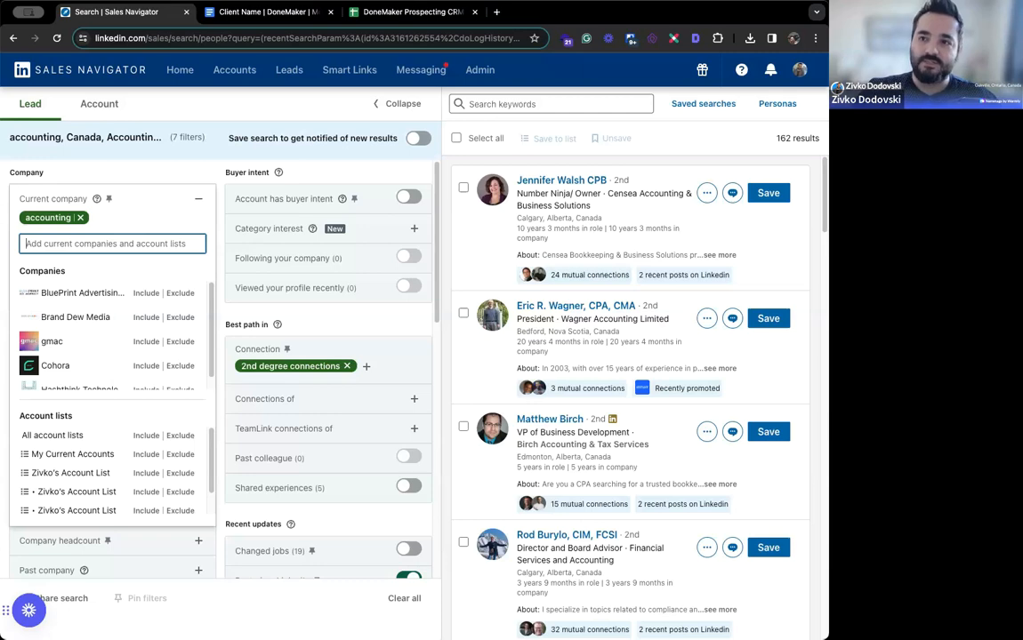
pyautogui.write('ta')
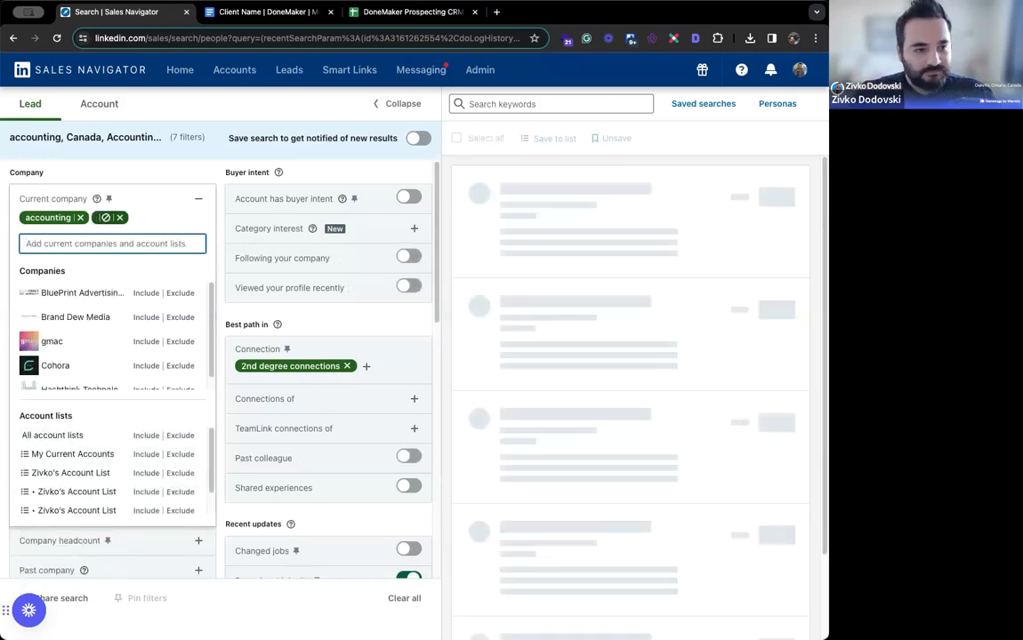
pyautogui.write('book')
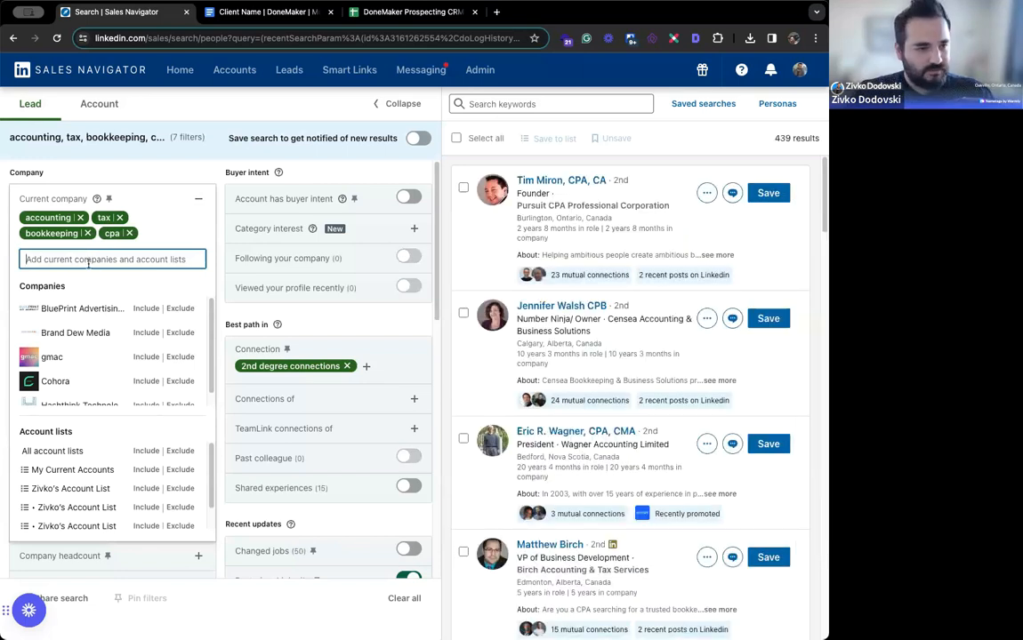
pyautogui.write('accountant')
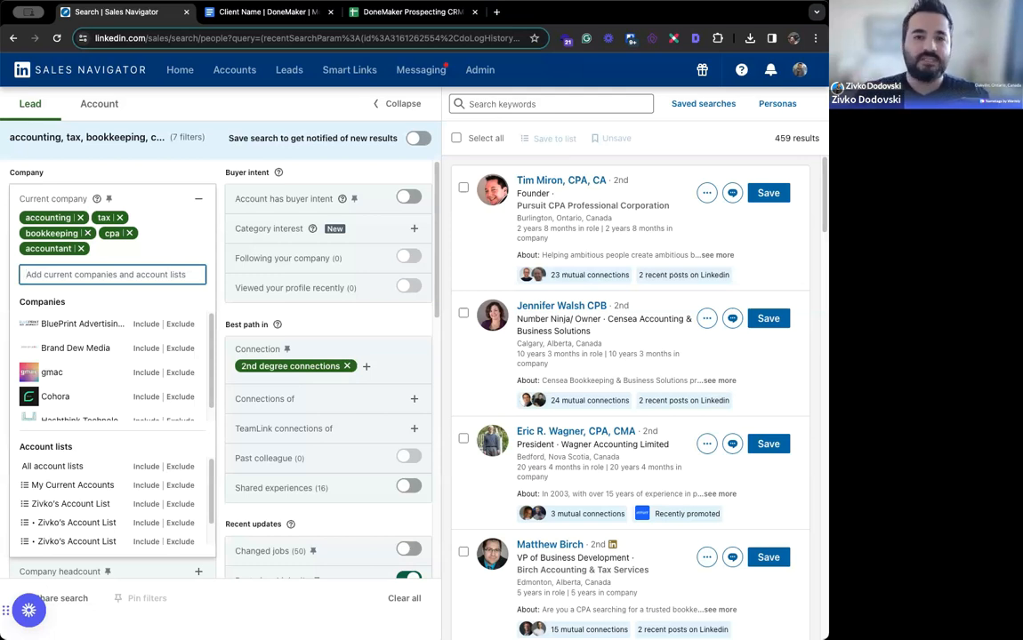
pyautogui.moveTo(212, 163)
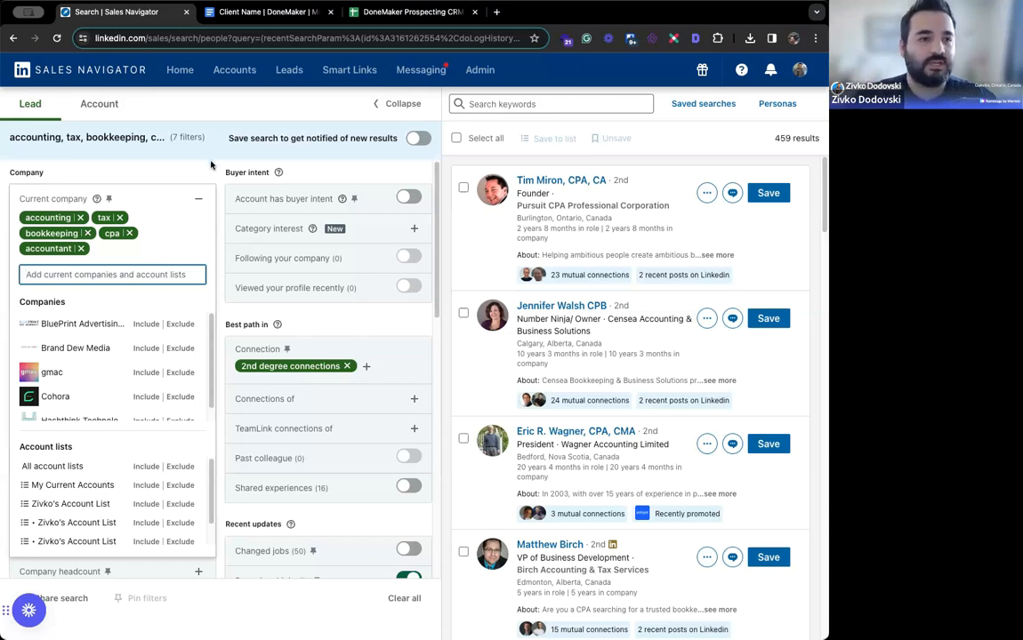
pyautogui.moveTo(196, 171)
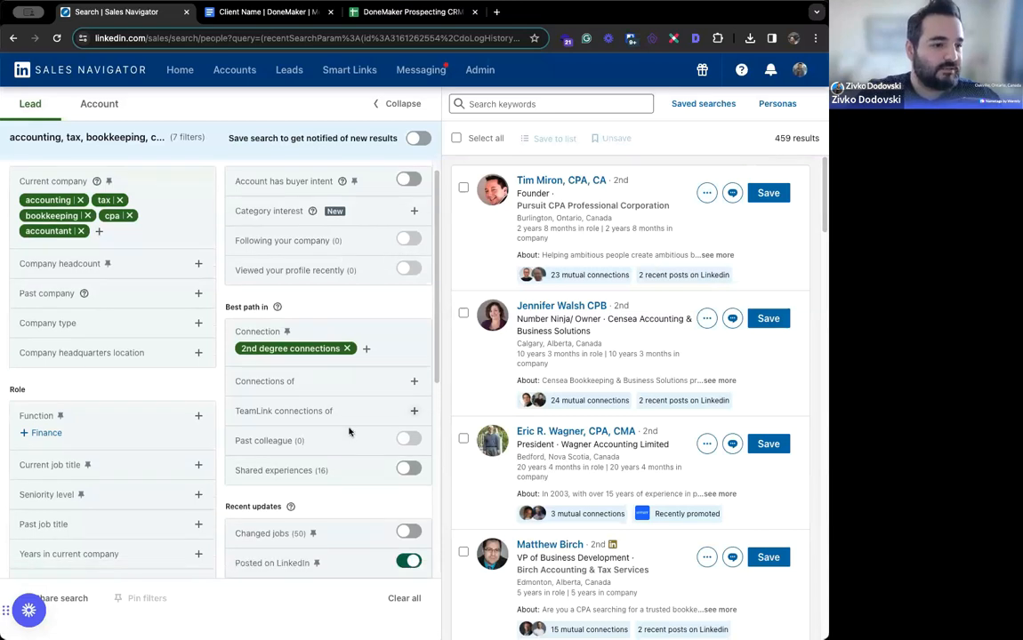
# Step: Scroll the filter panel down to the Years in current company filter
pyautogui.scroll(-3)
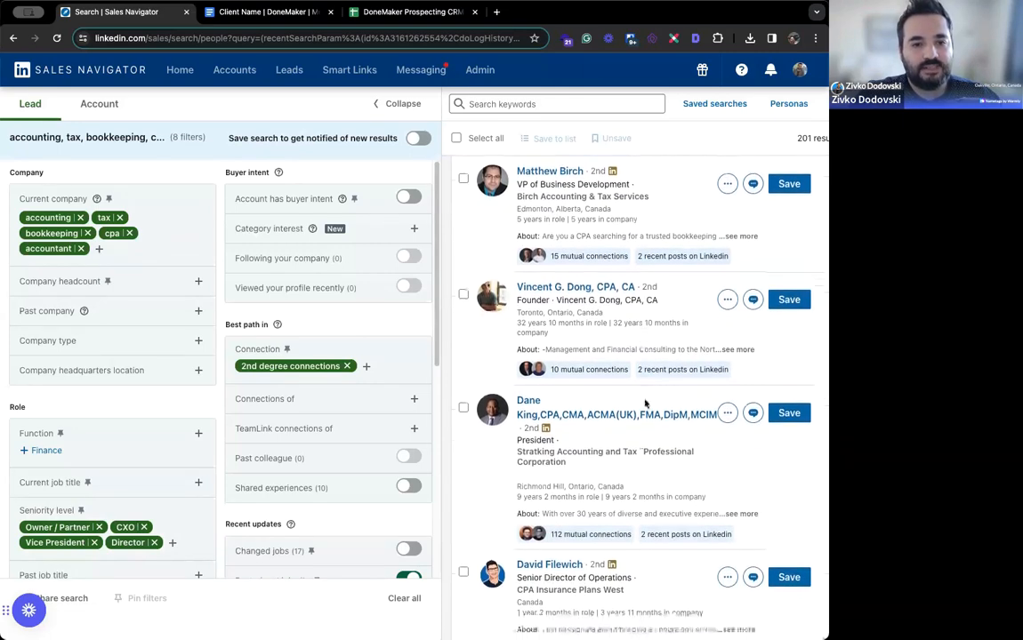
pyautogui.scroll(-3)
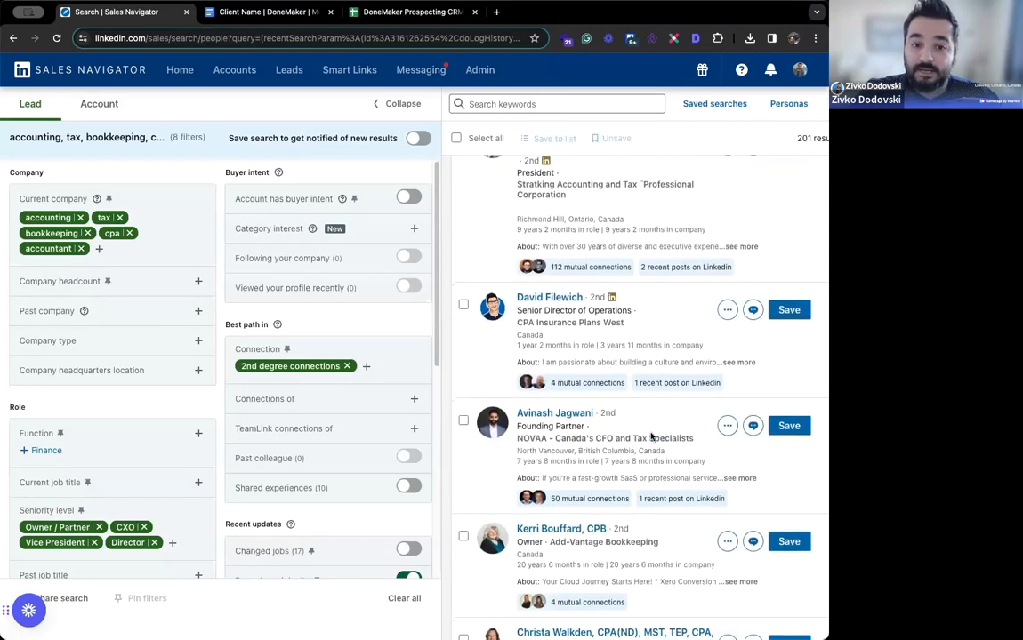
pyautogui.scroll(-3)
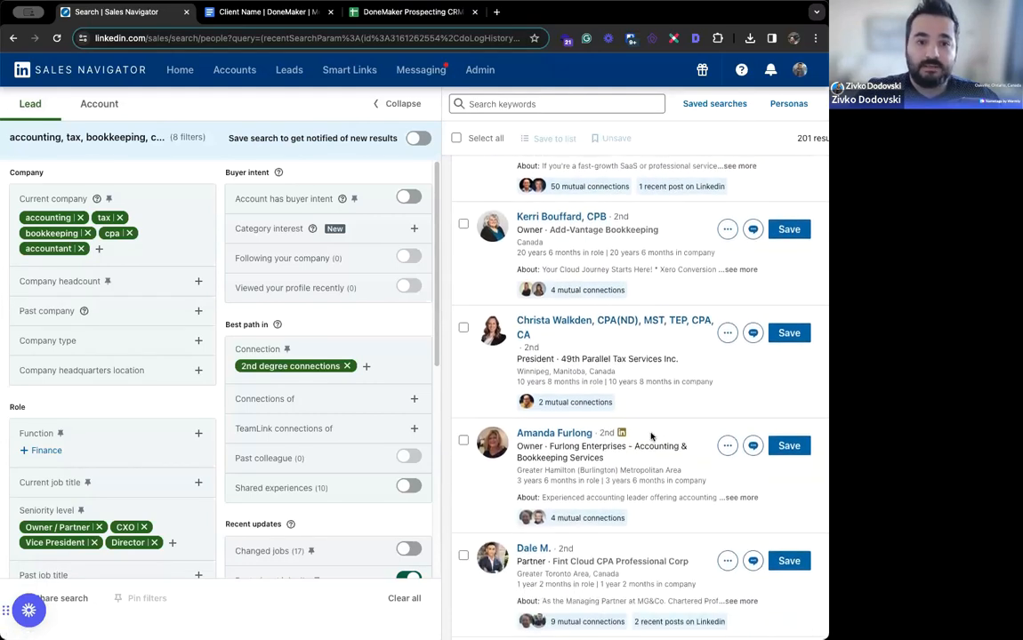
pyautogui.scroll(-3)
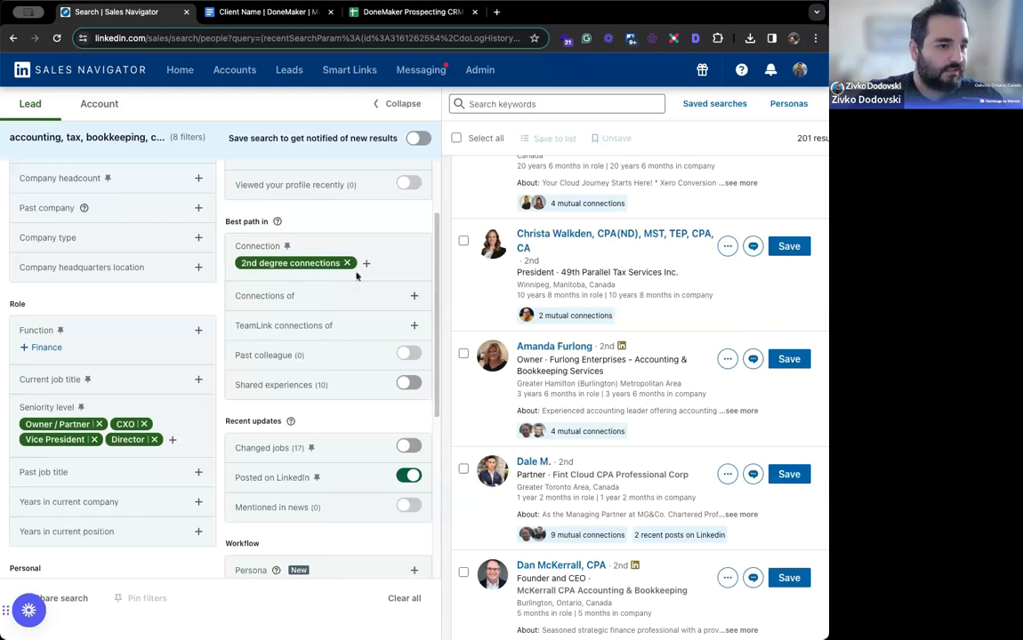
pyautogui.scroll(-3)
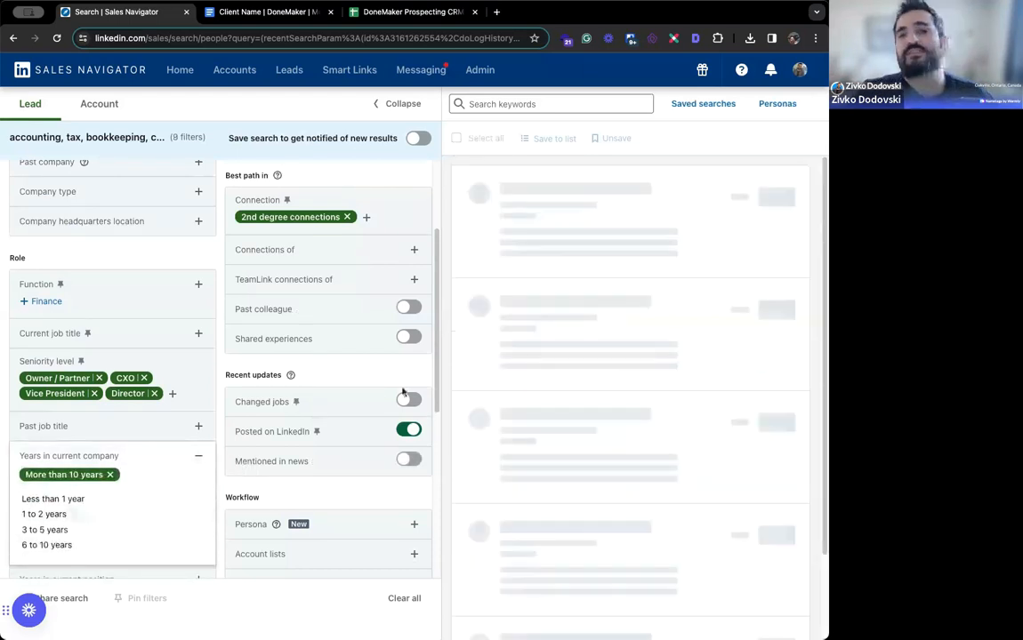
# Step: Apply the more than 10 years tenure filter, leaving about 33 results
pyautogui.click(409, 429)
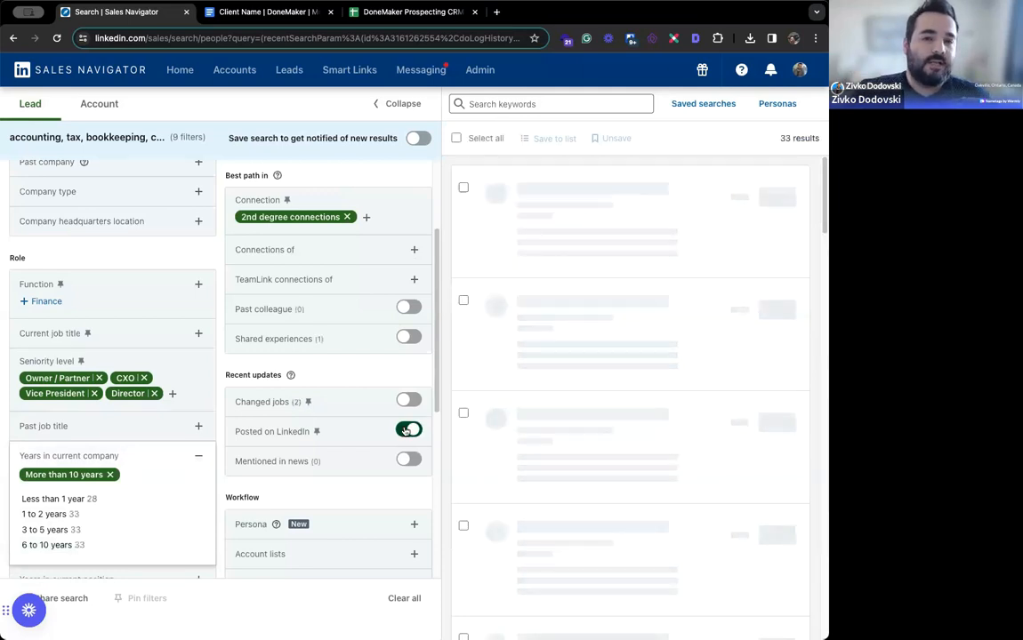
pyautogui.click(409, 432)
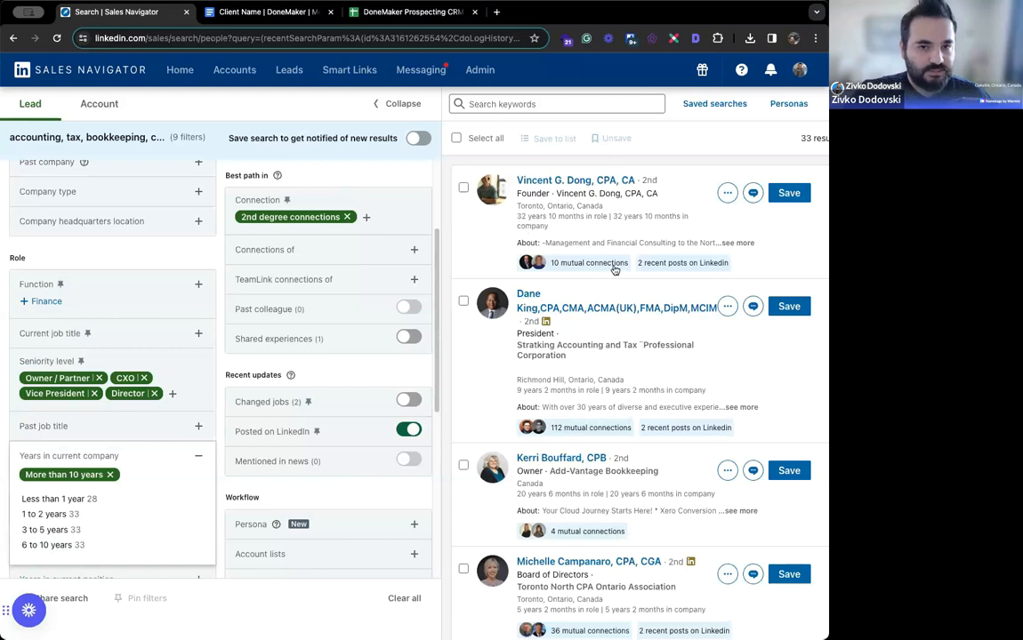
pyautogui.moveTo(365, 220)
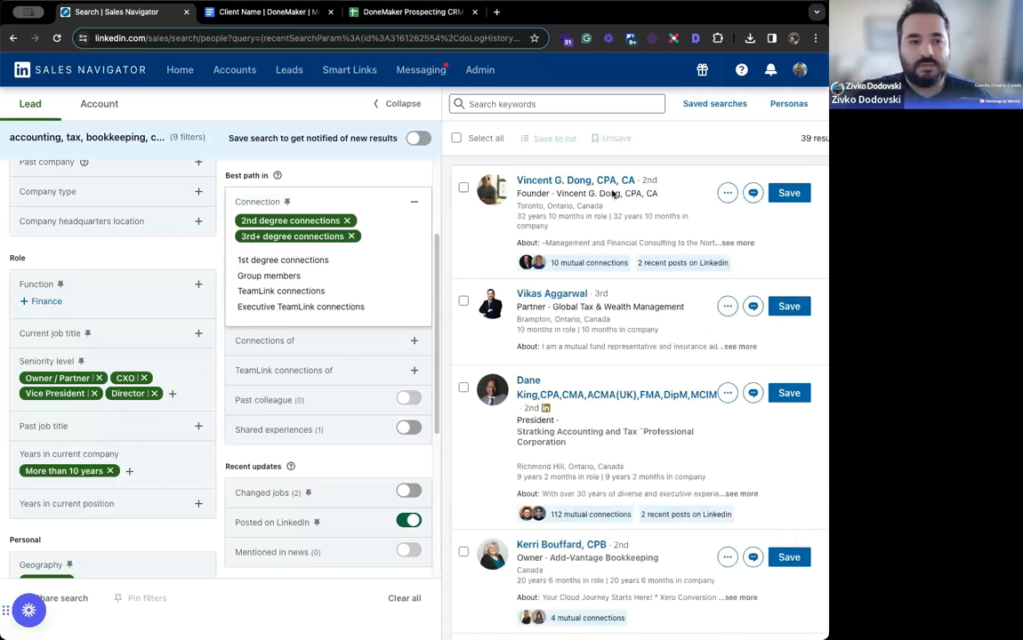
pyautogui.click(413, 201)
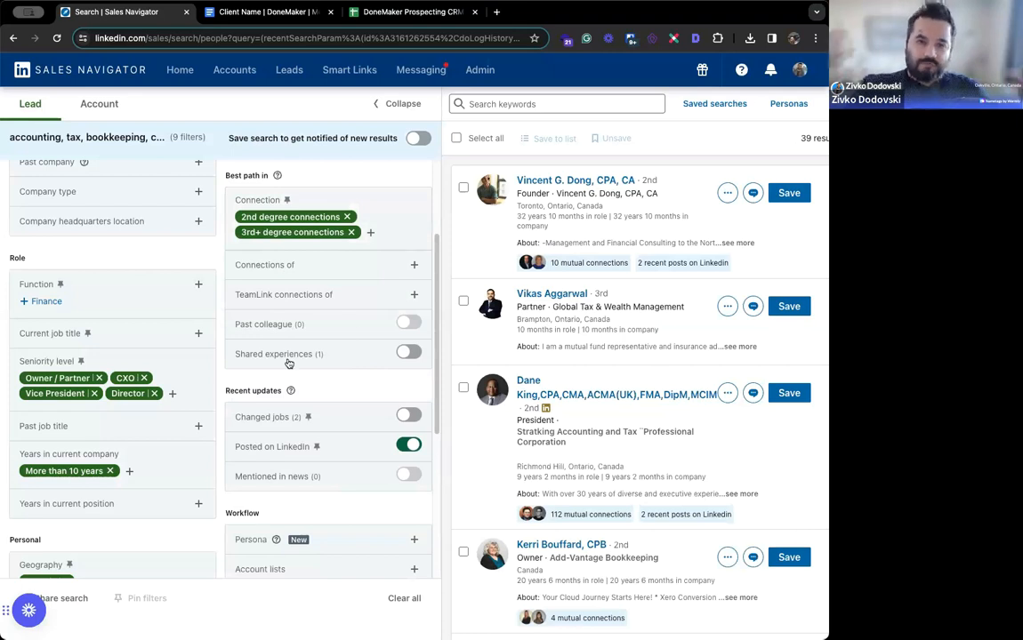
pyautogui.moveTo(278, 354)
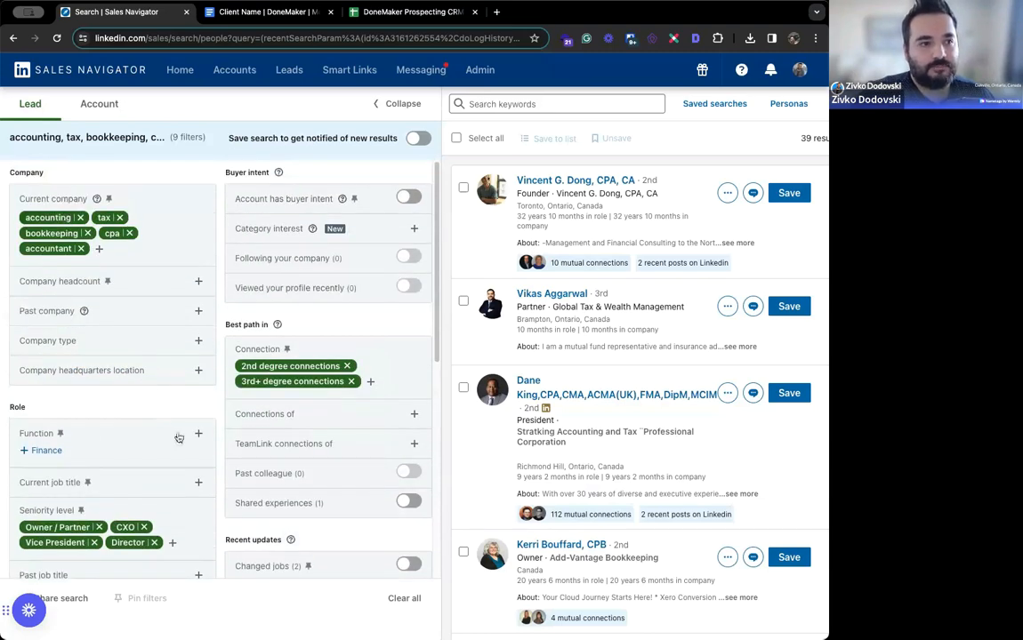
pyautogui.moveTo(164, 427)
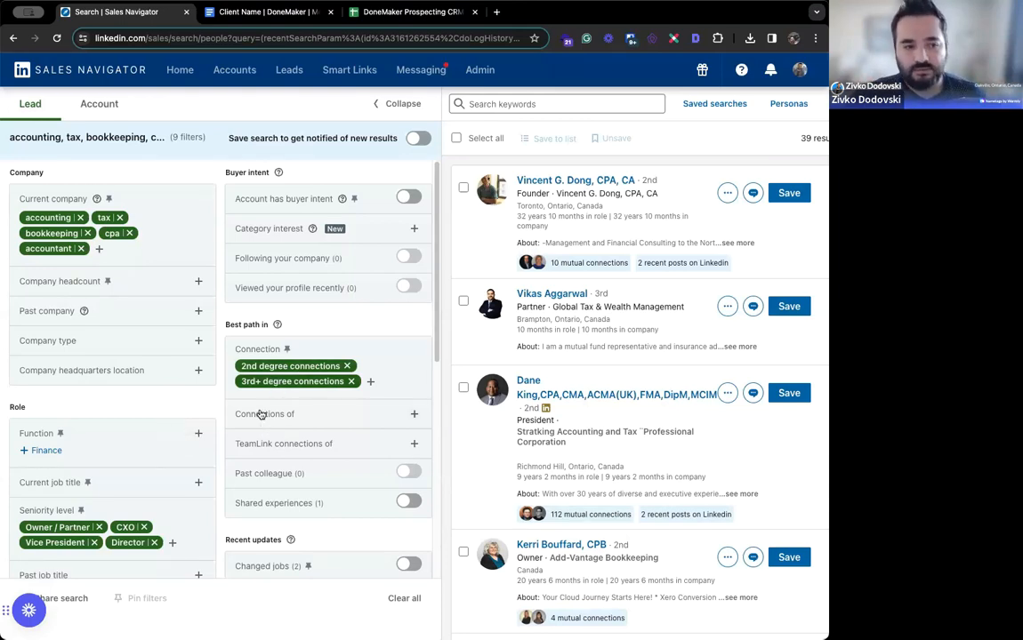
pyautogui.scroll(-3)
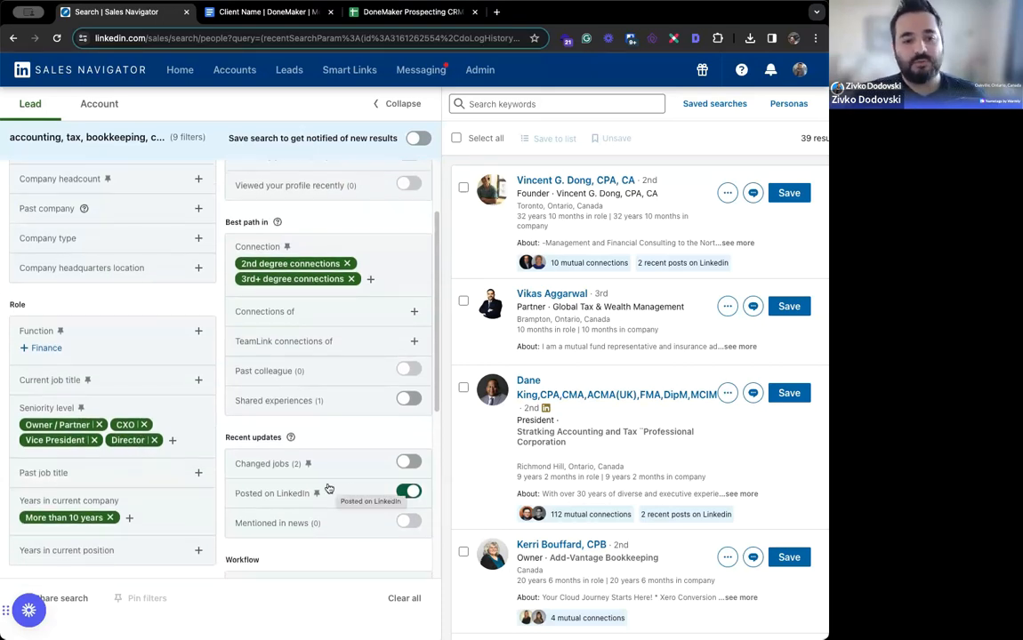
pyautogui.scroll(-3)
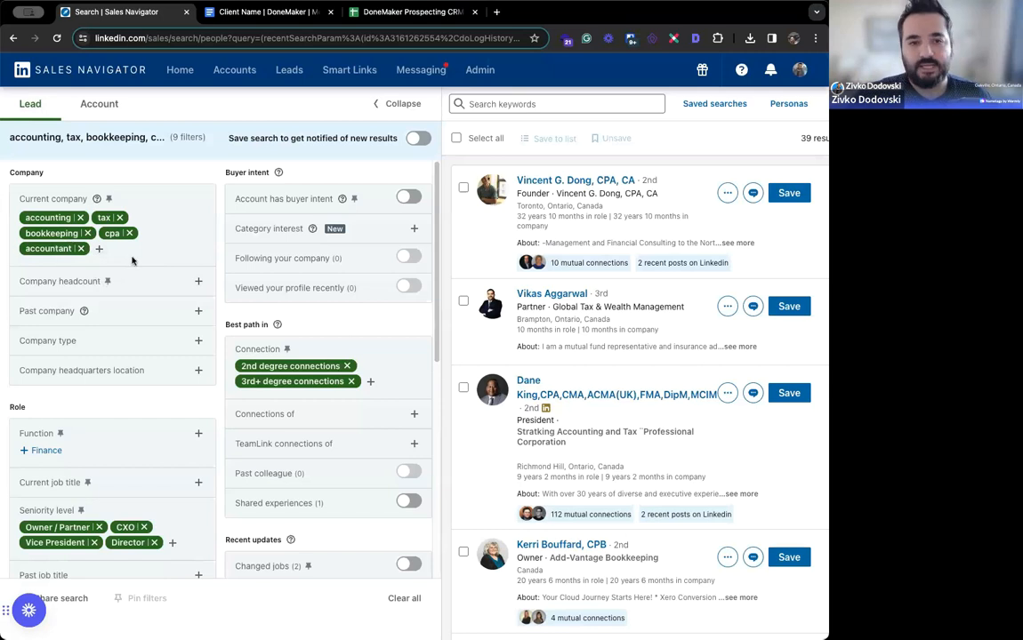
pyautogui.moveTo(100, 249)
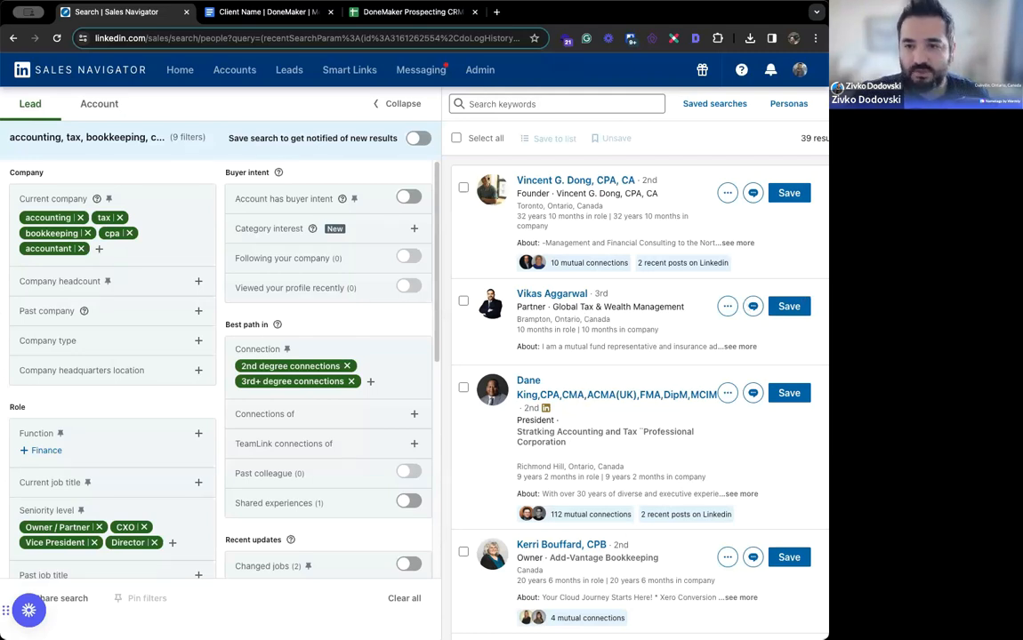
# Step: Bring the deck back up on The 4 Message Sequence slide
pyautogui.click(174, 10)
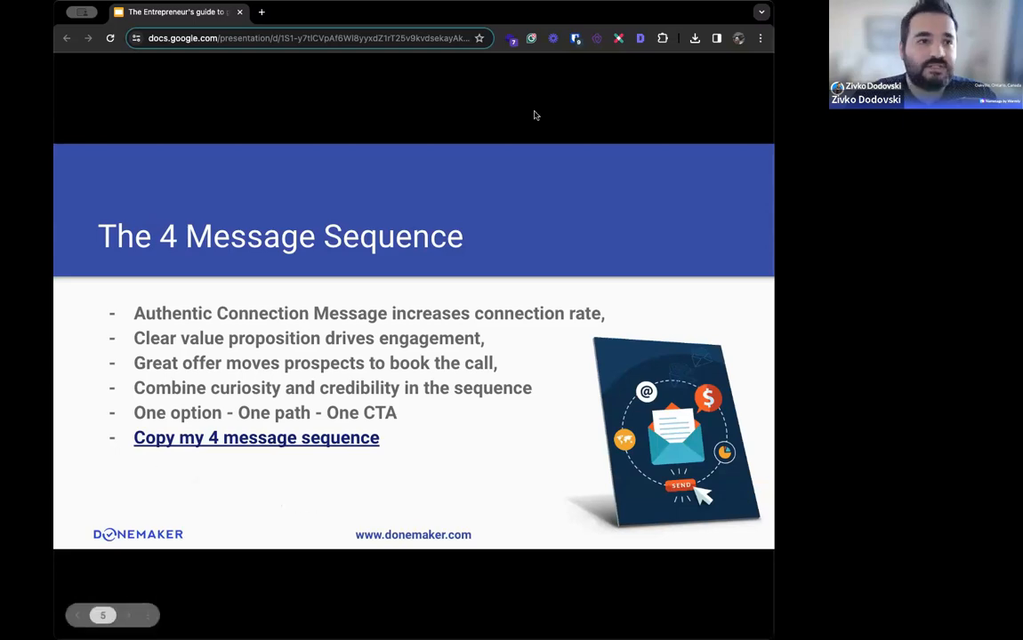
# Step: Scroll the Messaging document to Message 3 and highlight its brief call invitation paragraph
pyautogui.click(258, 11)
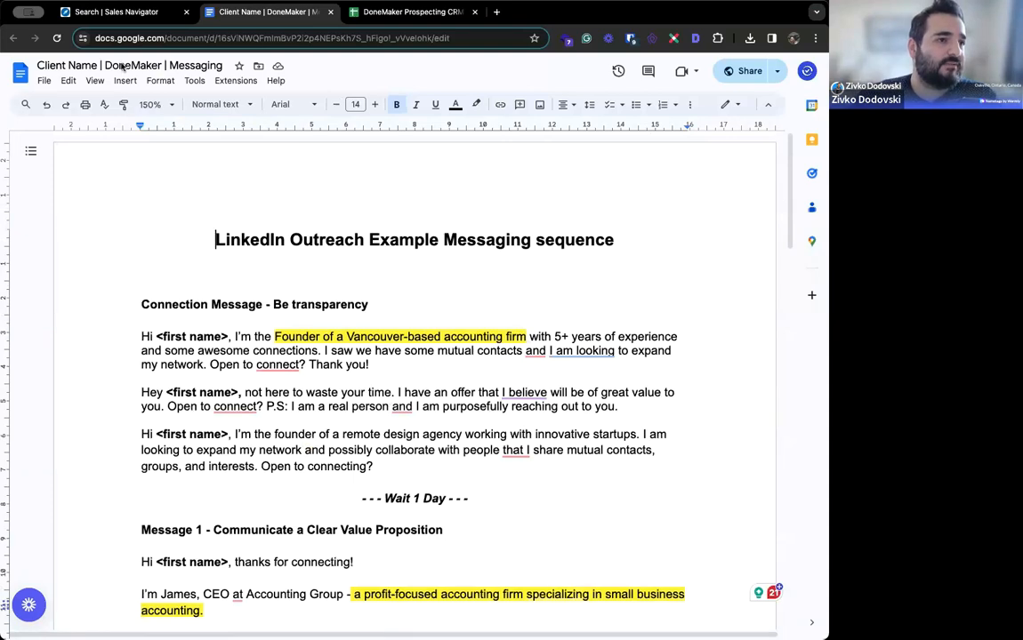
pyautogui.moveTo(341, 375)
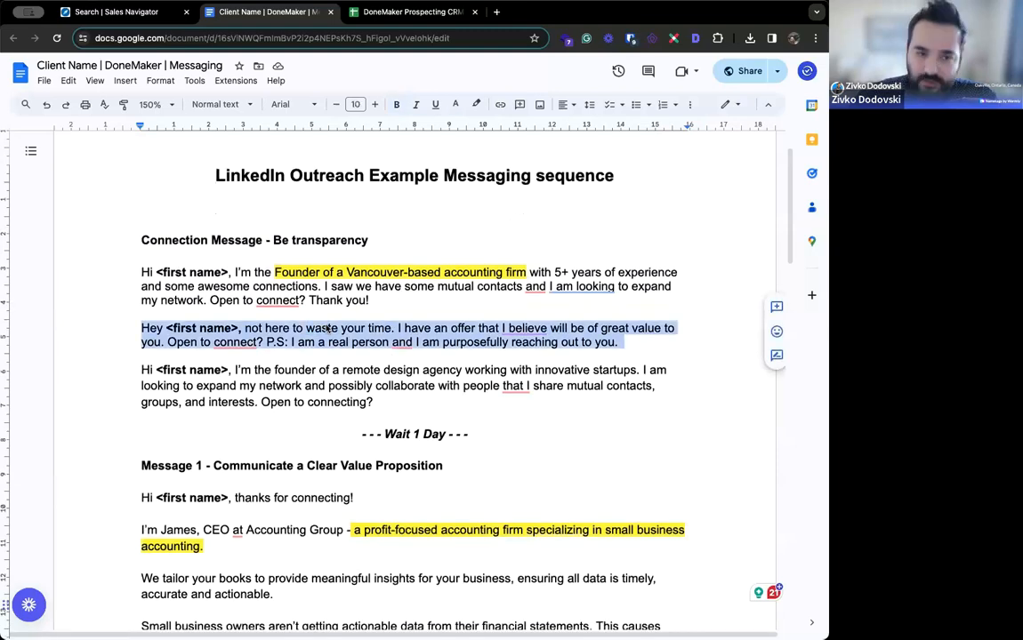
pyautogui.scroll(-3)
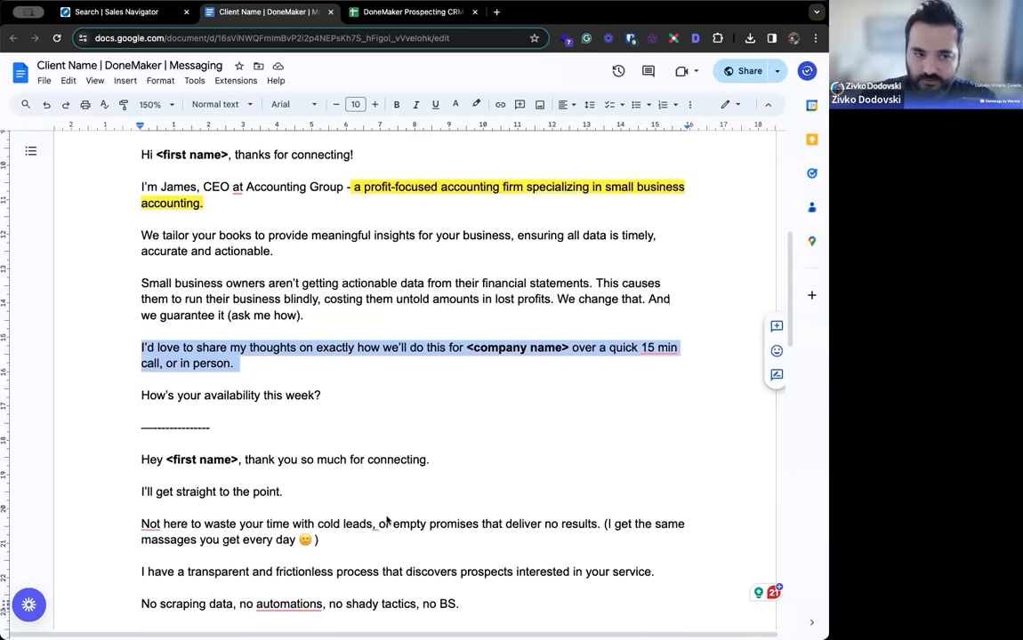
pyautogui.scroll(-3)
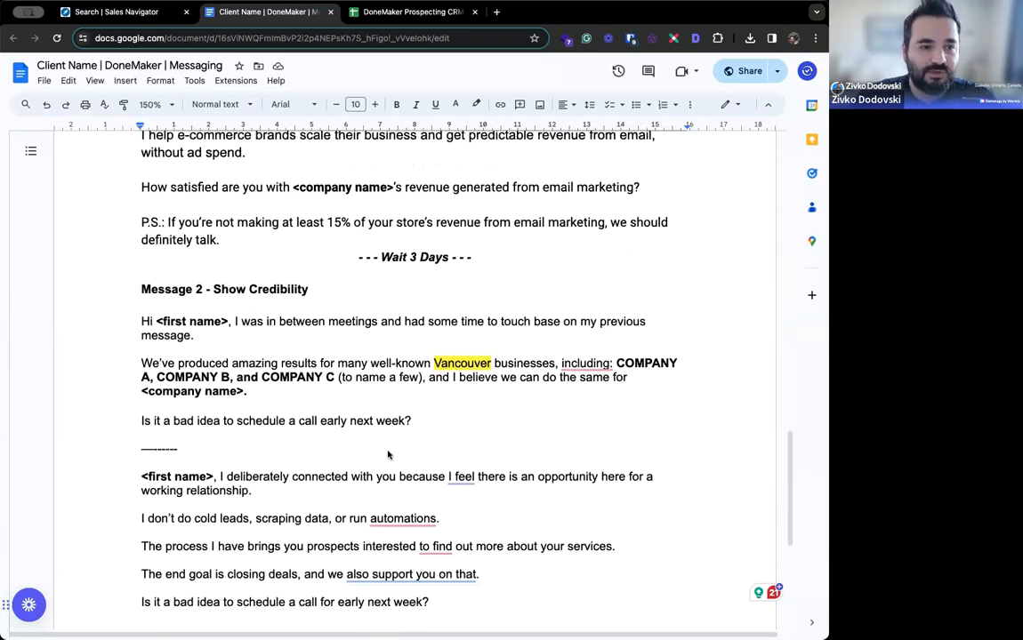
pyautogui.scroll(-3)
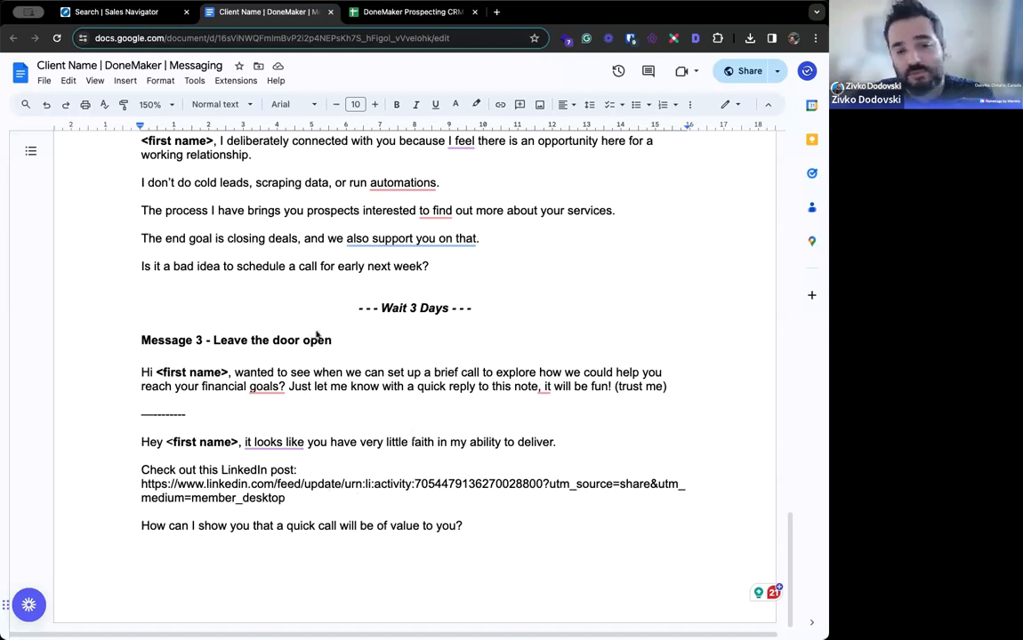
pyautogui.moveTo(143, 372); pyautogui.dragTo(666, 386)
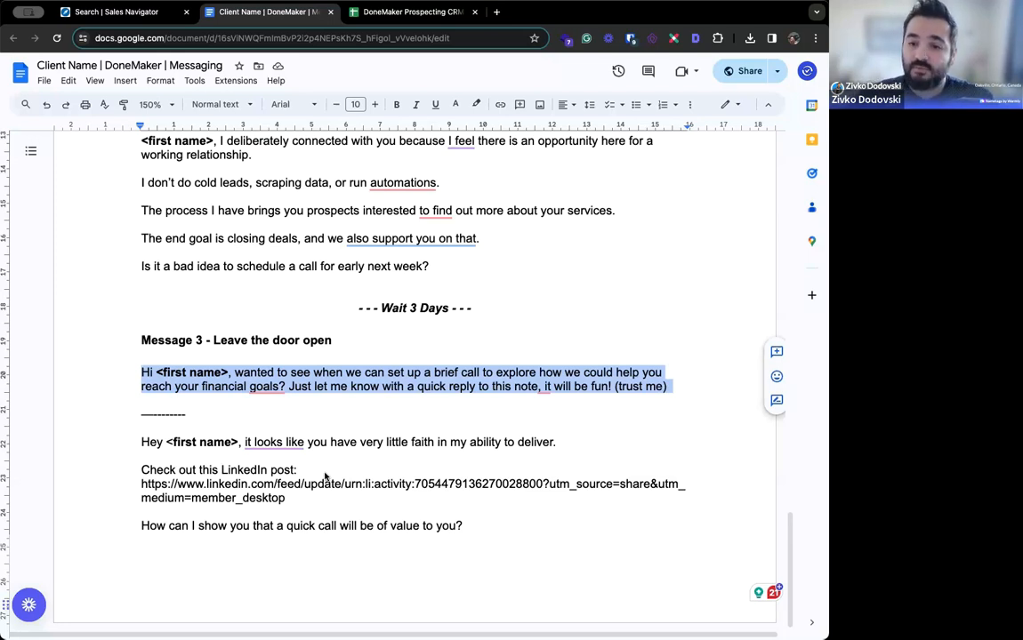
pyautogui.moveTo(370, 417)
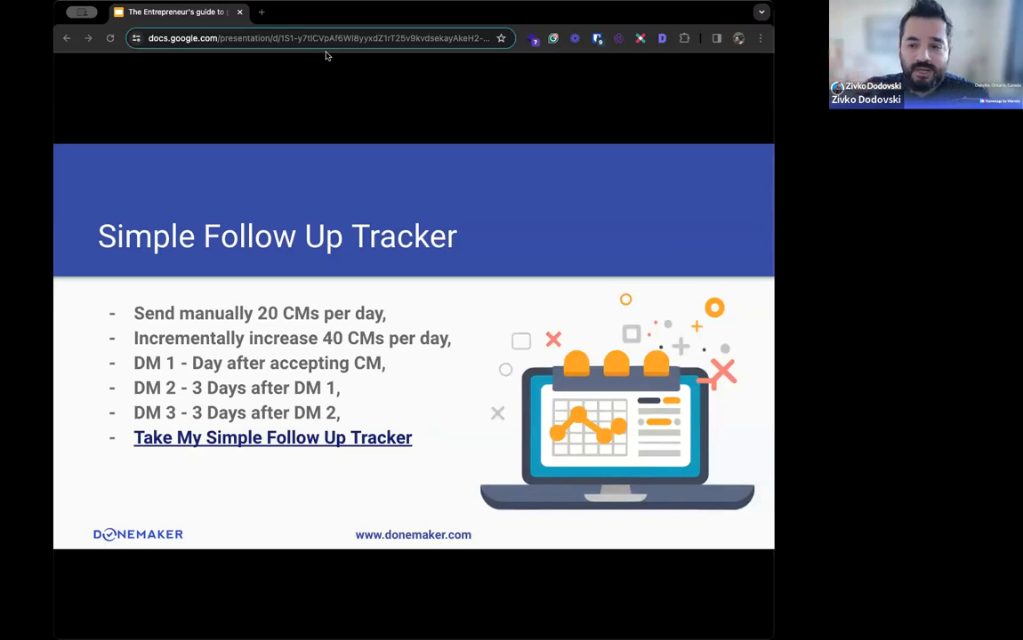
pyautogui.moveTo(274, 548)
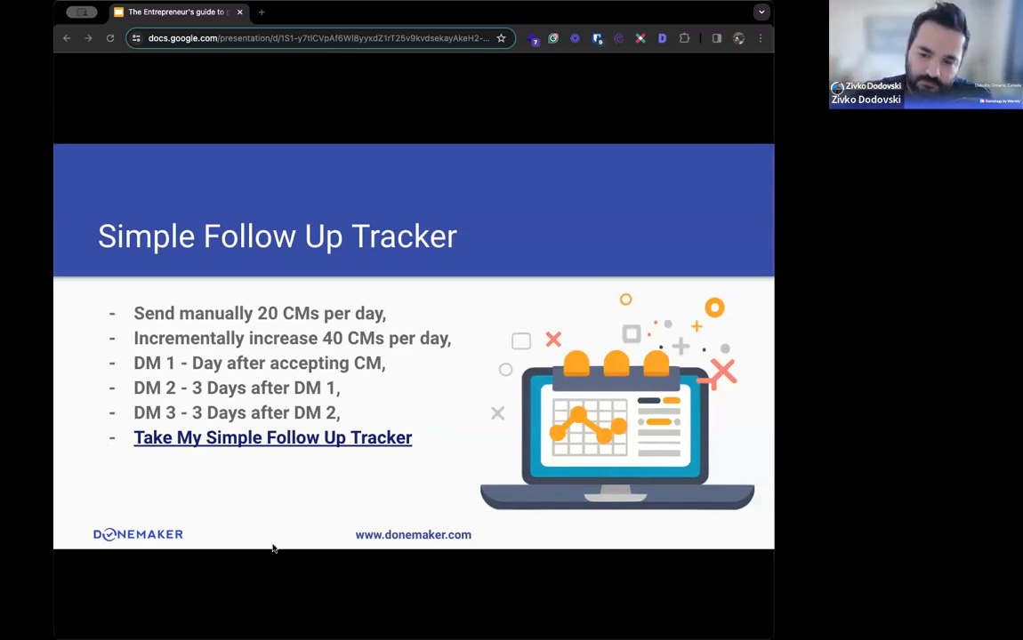
pyautogui.moveTo(360, 598)
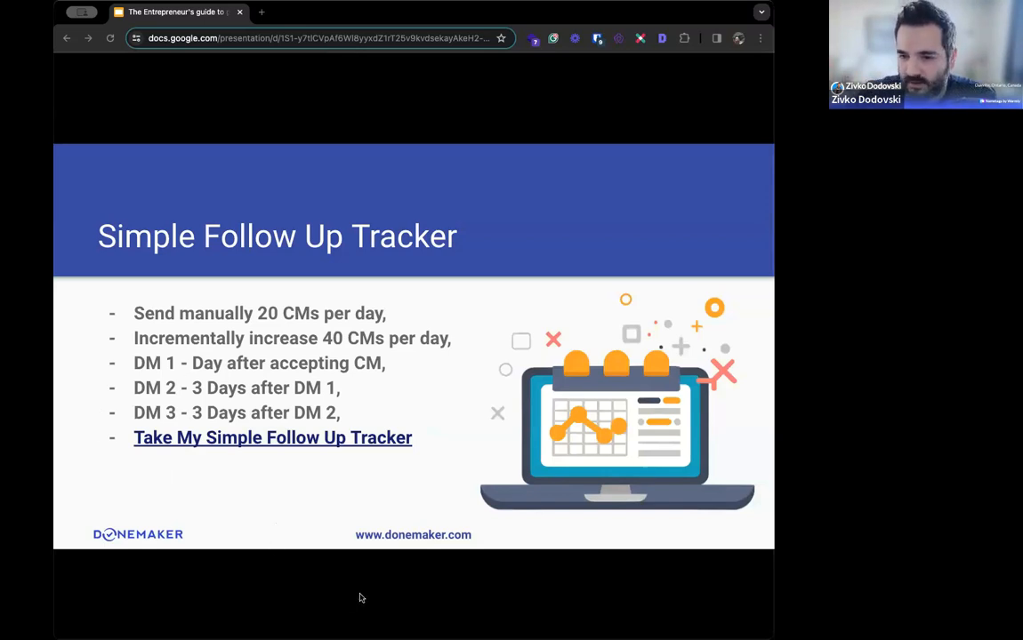
pyautogui.moveTo(252, 516)
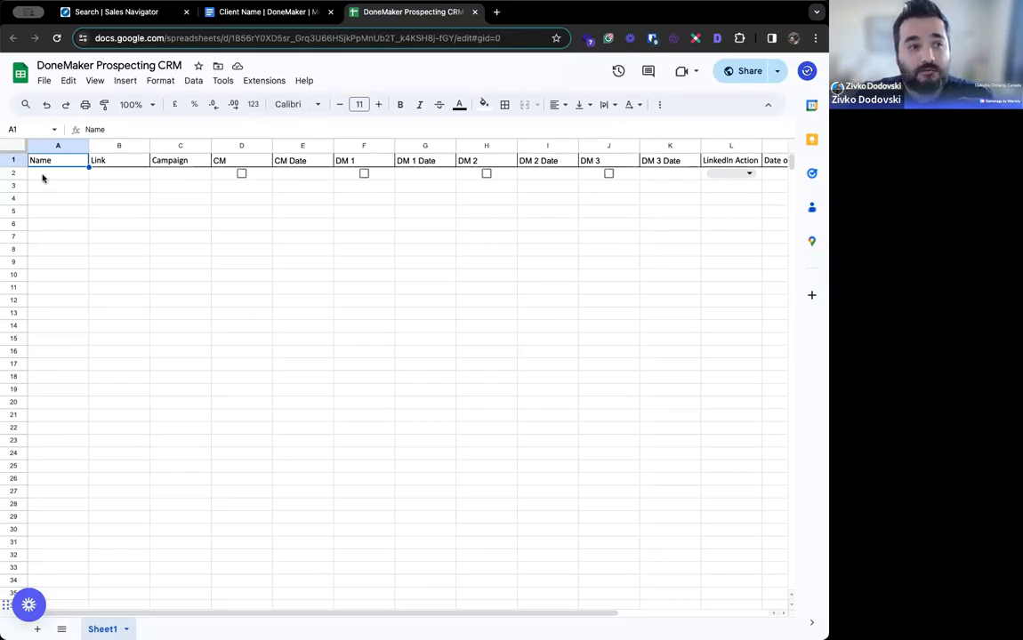
pyautogui.moveTo(175, 185)
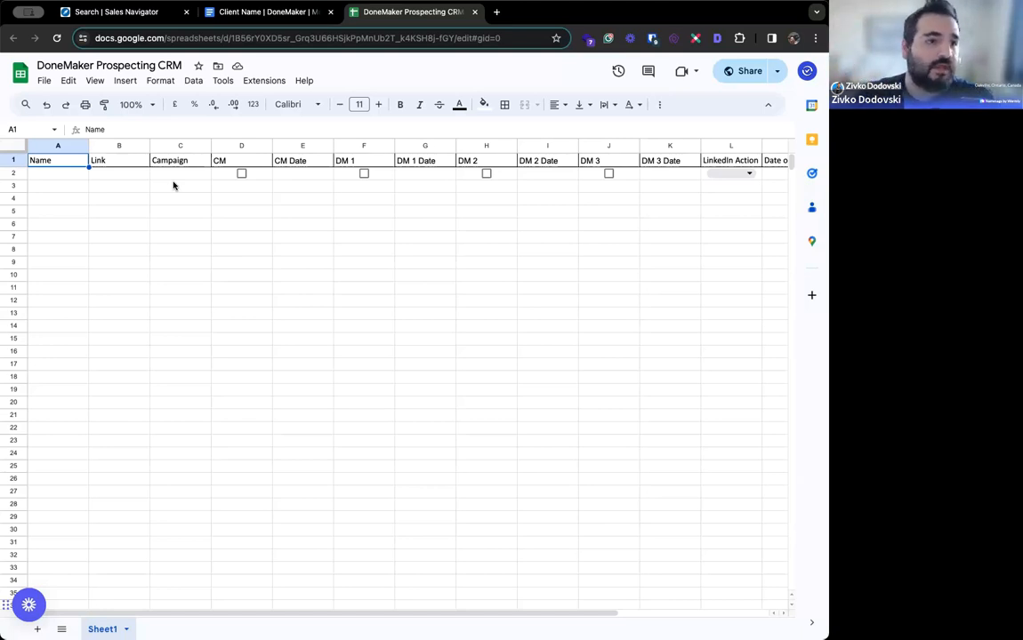
pyautogui.moveTo(239, 176)
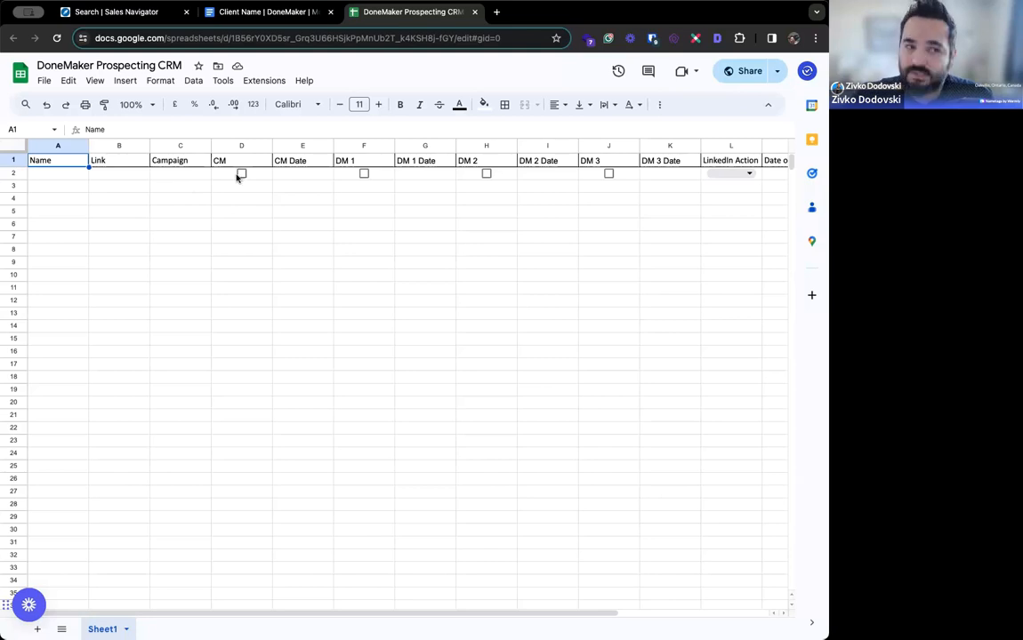
pyautogui.moveTo(304, 176)
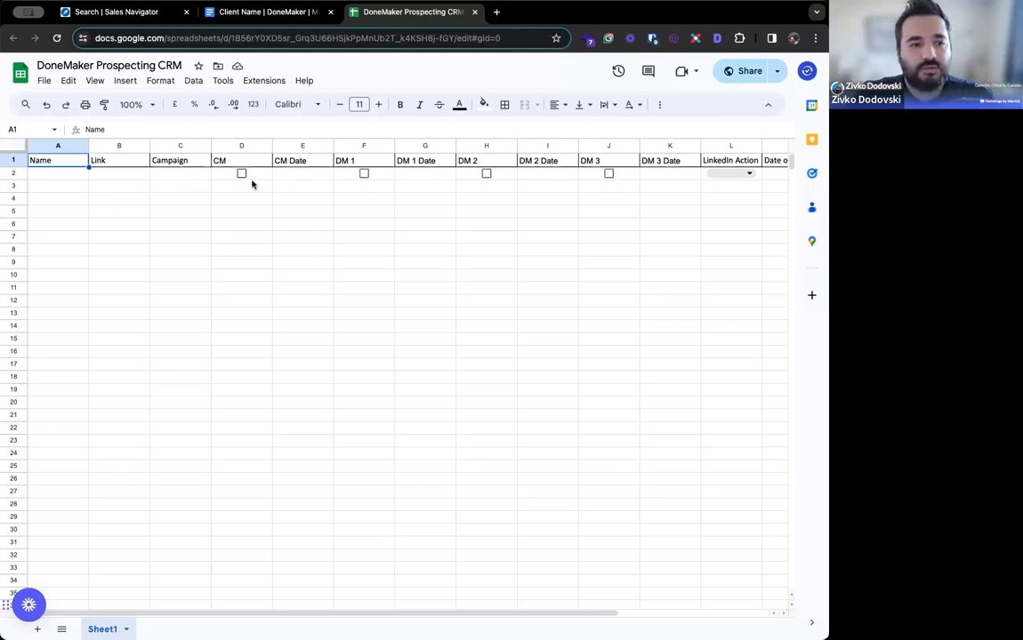
pyautogui.moveTo(267, 183)
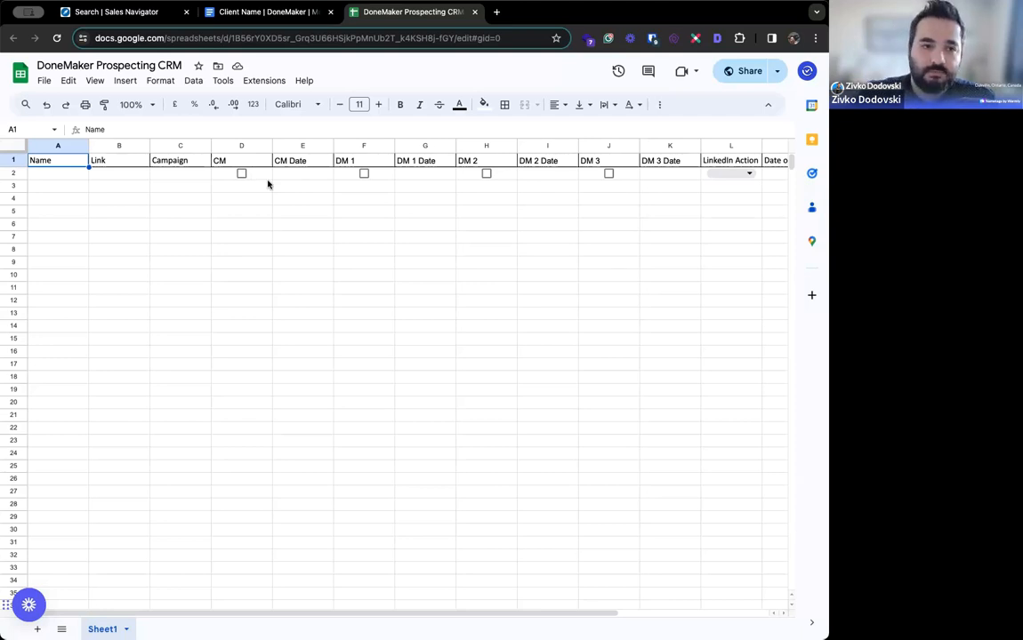
pyautogui.moveTo(397, 433)
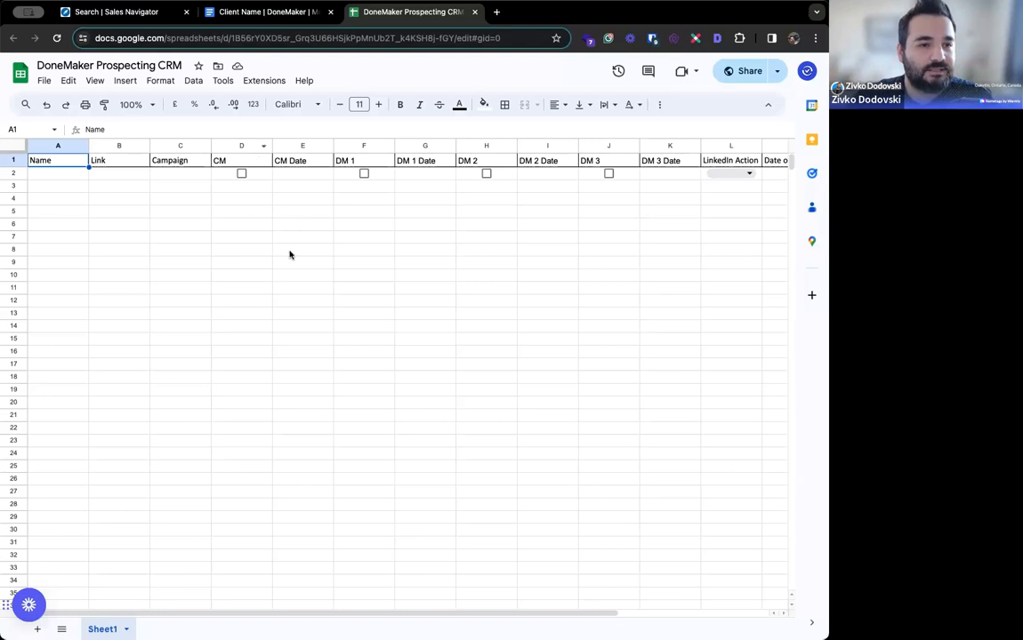
pyautogui.moveTo(729, 199)
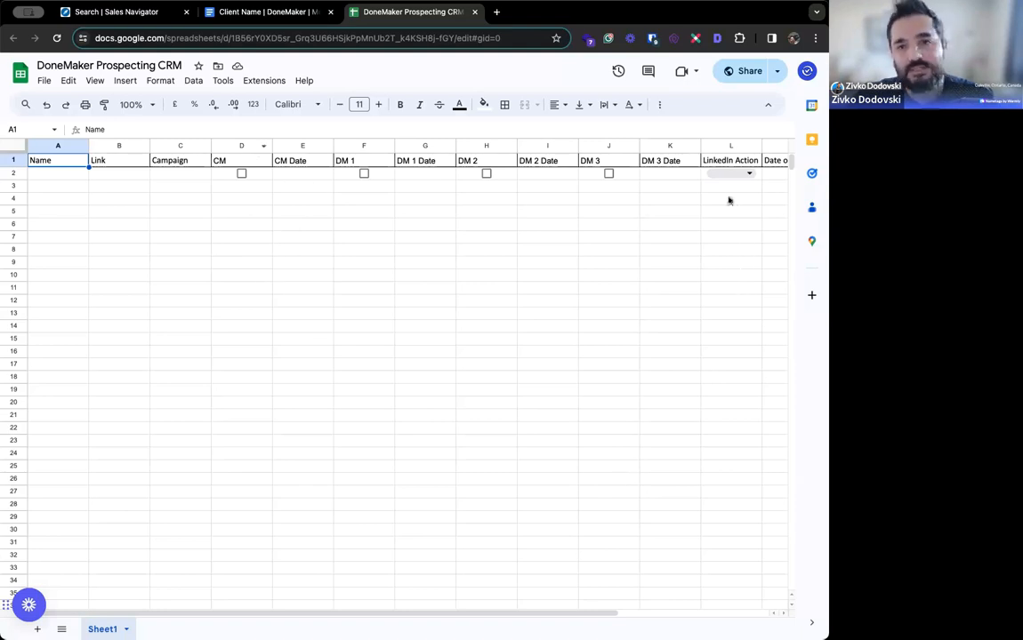
# Step: Show the LinkedIn Action dropdown choices in cell L2 for the first lead row
pyautogui.click(747, 172)
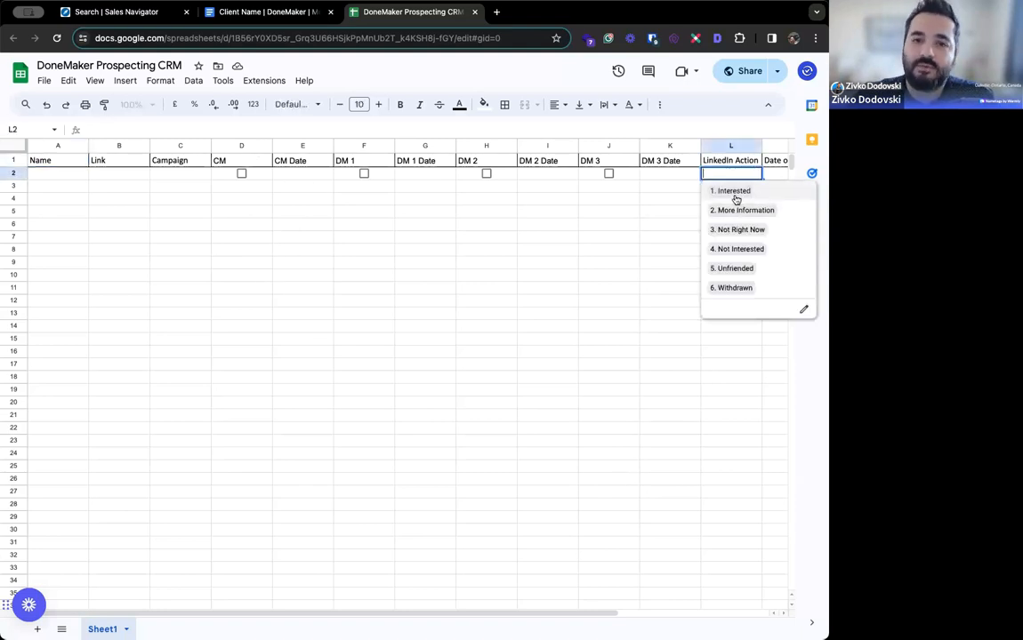
pyautogui.moveTo(742, 210)
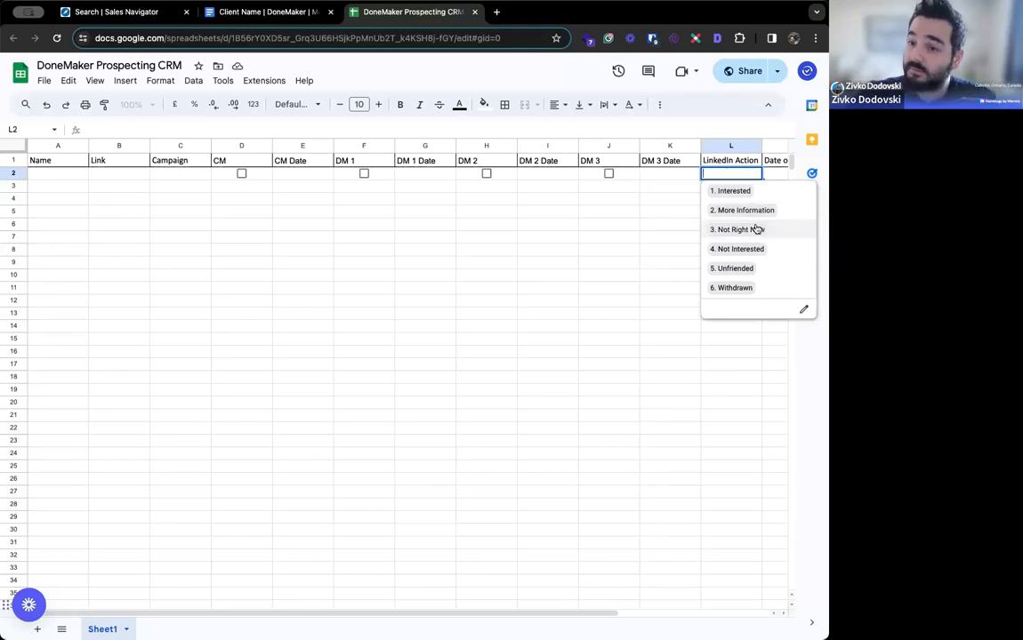
pyautogui.moveTo(738, 249)
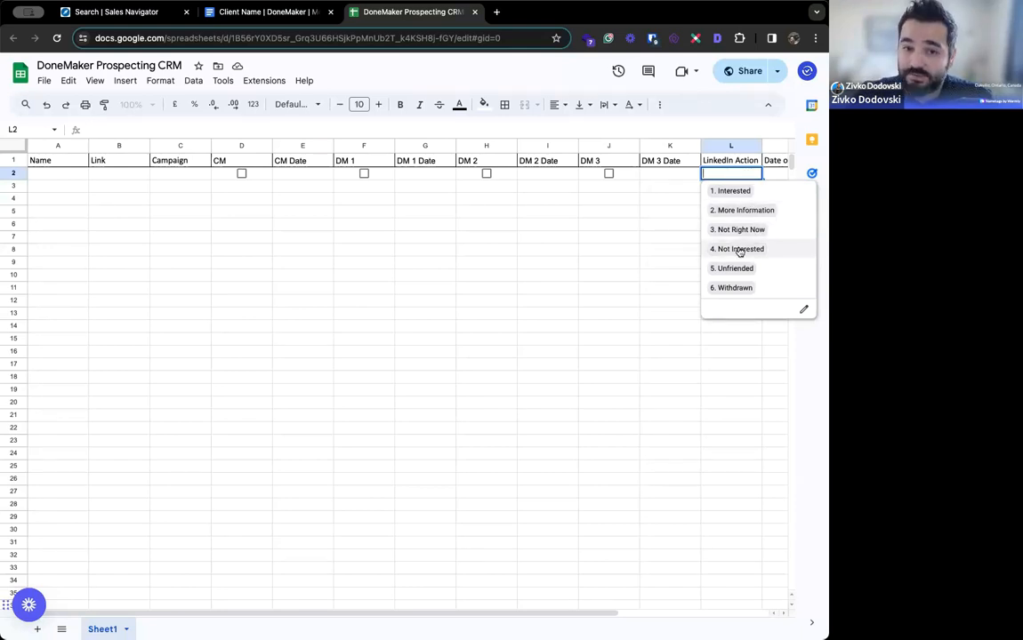
pyautogui.moveTo(729, 289)
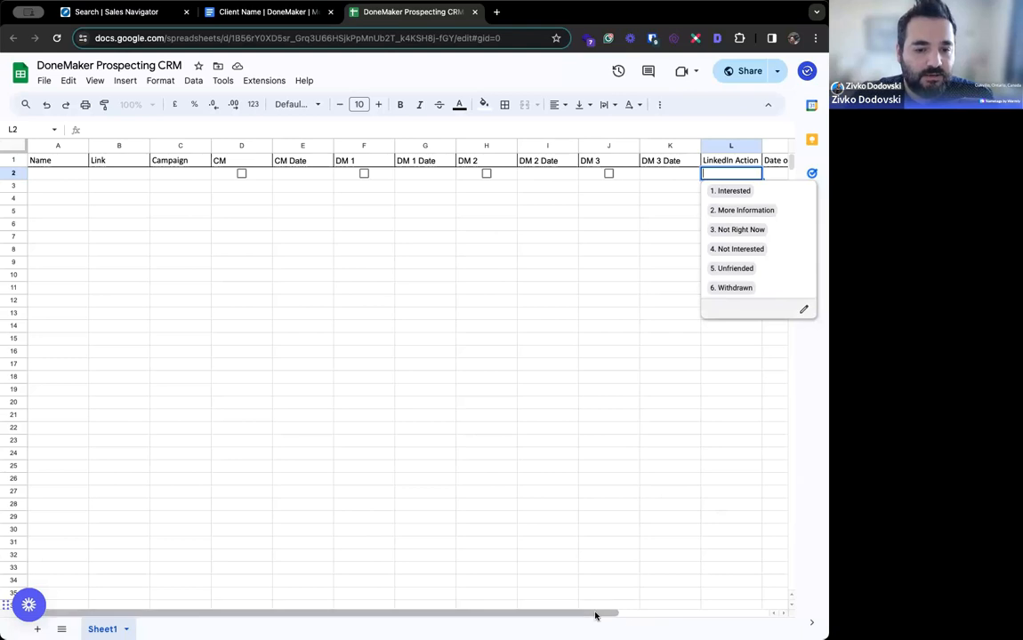
pyautogui.hscroll(3)
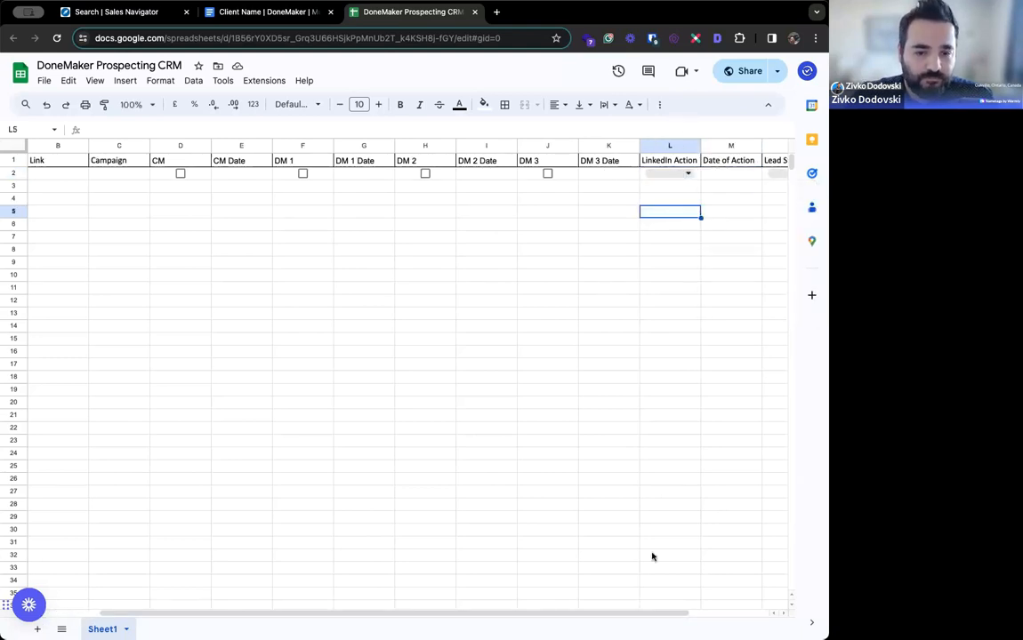
# Step: Scroll right to the Date of Action, Lead Stage and Notes columns and expand the first lead's Lead Stage dropdown
pyautogui.hscroll(3)
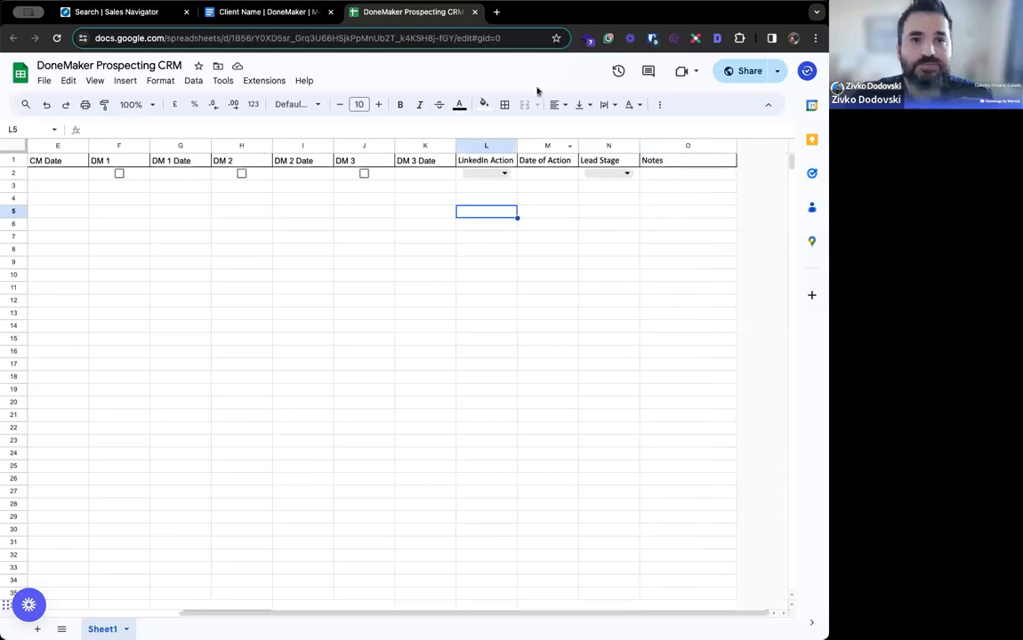
pyautogui.moveTo(541, 193)
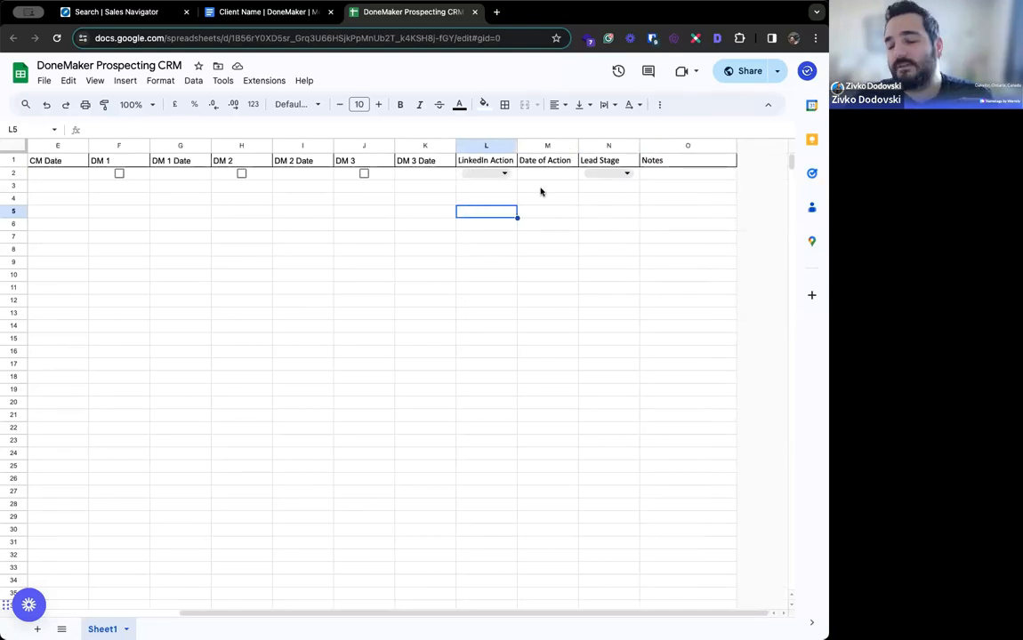
pyautogui.moveTo(551, 239)
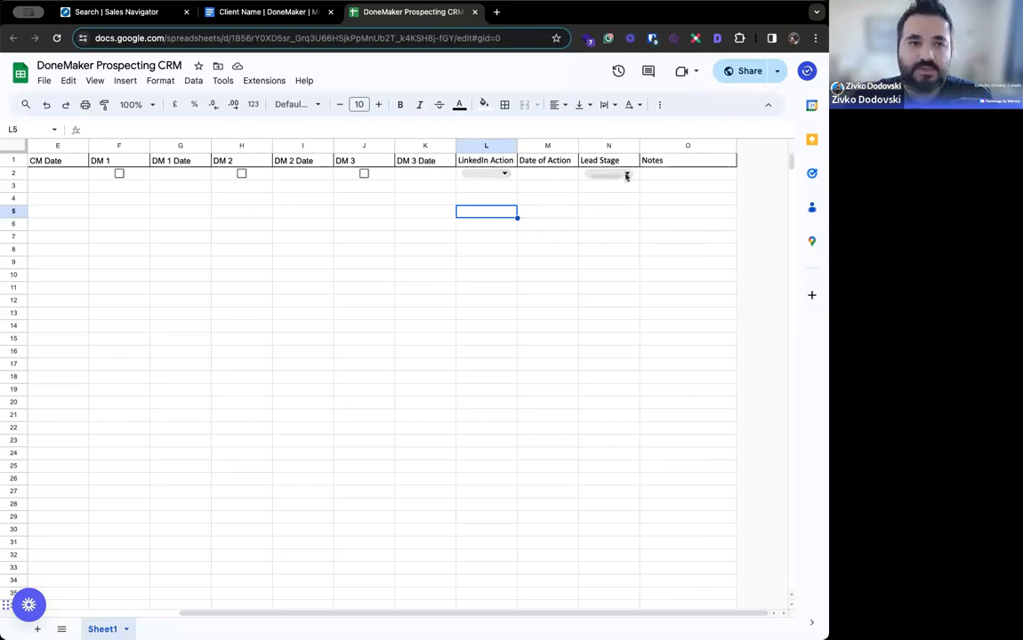
pyautogui.click(626, 174)
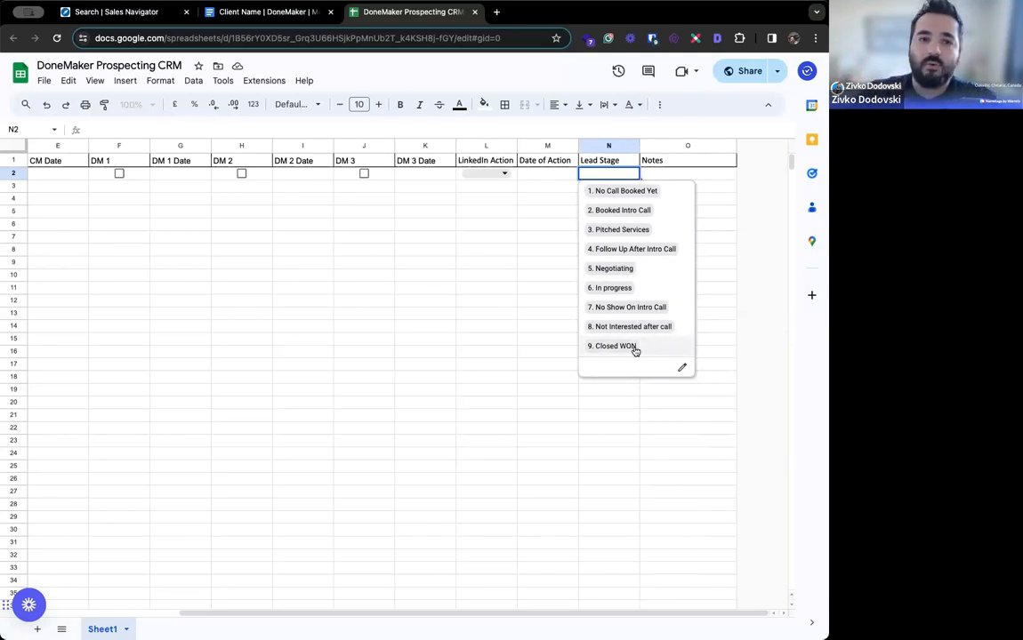
pyautogui.moveTo(626, 229)
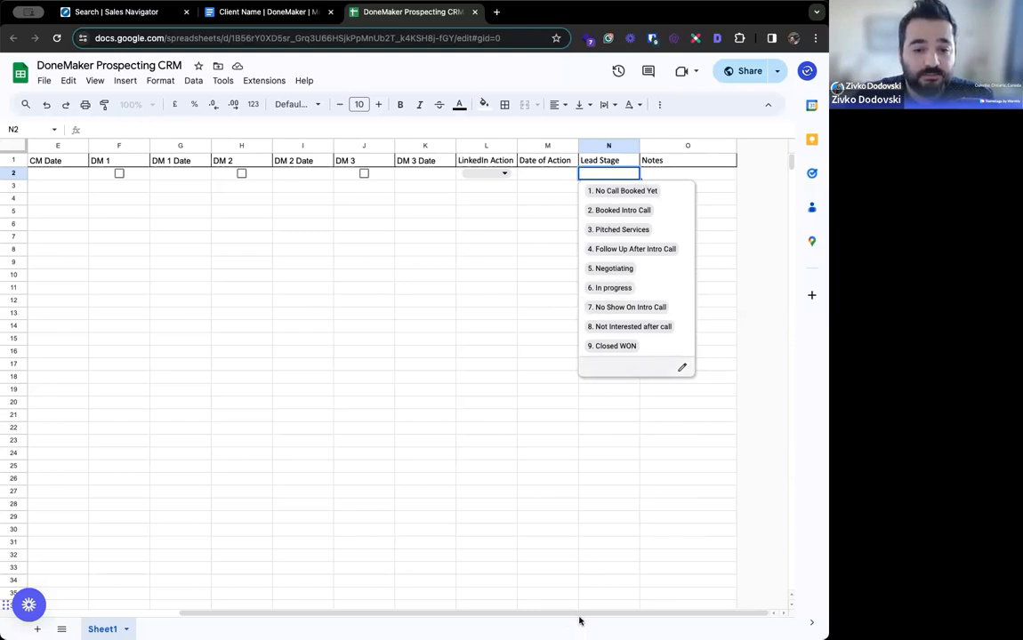
# Step: Pick a Lead Stage option for the first lead, then return to the Simple Follow Up Tracker slide
pyautogui.click(486, 516)
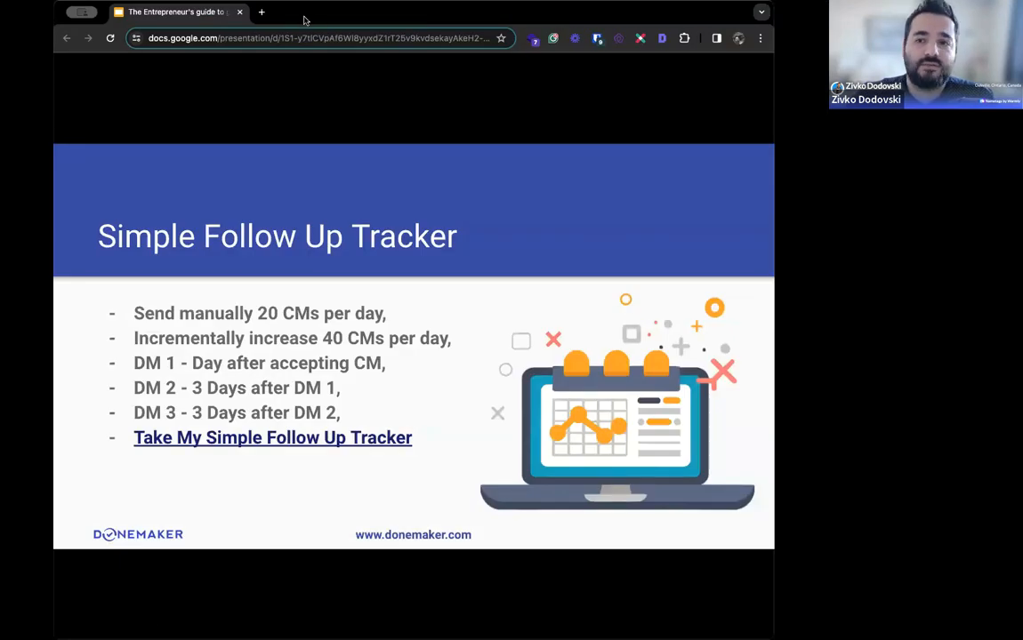
# Step: Advance the deck to The KPIs For Success slide listing connection, engagement, booked-call and client targets
pyautogui.press('Right')
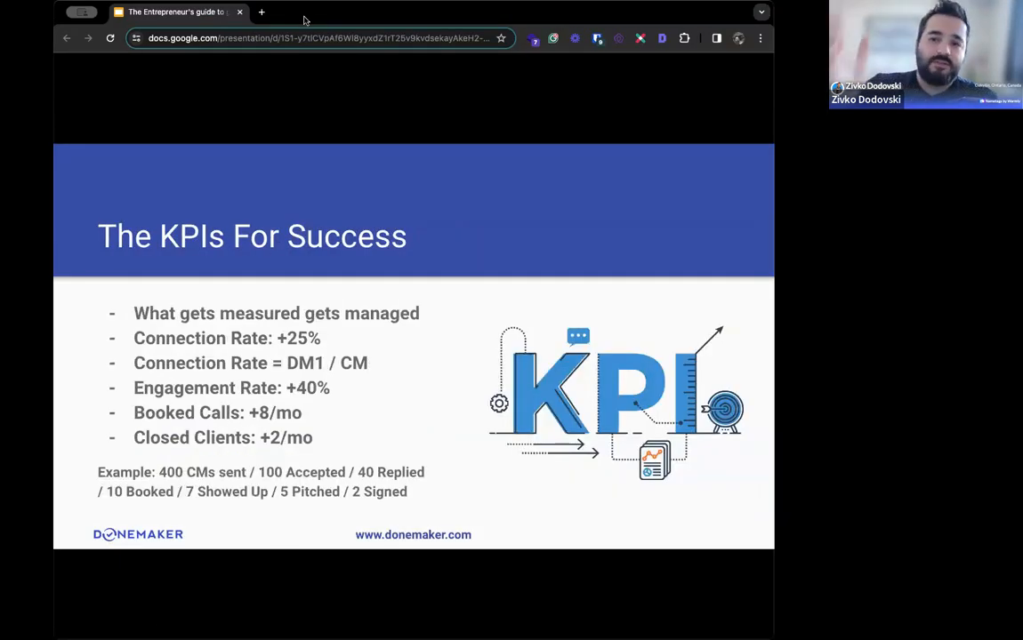